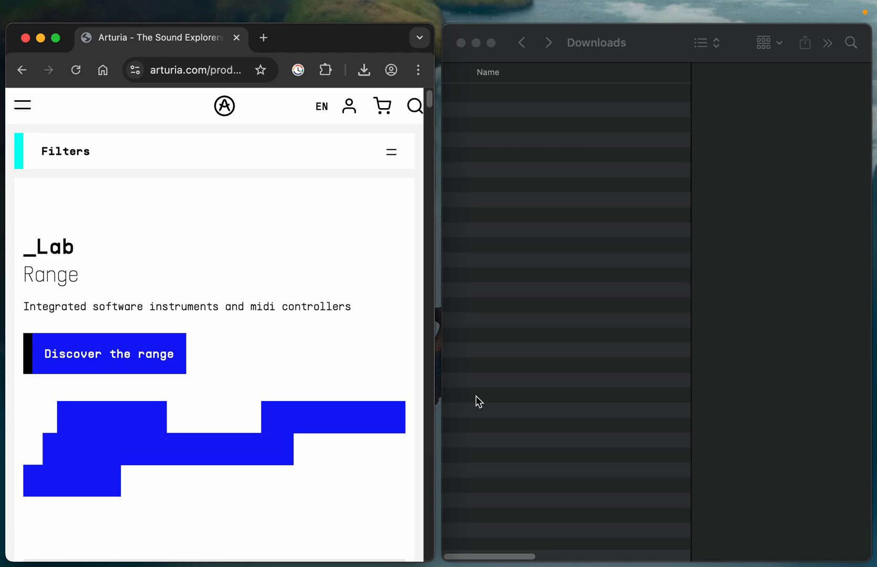
mouse_move(386, 364)
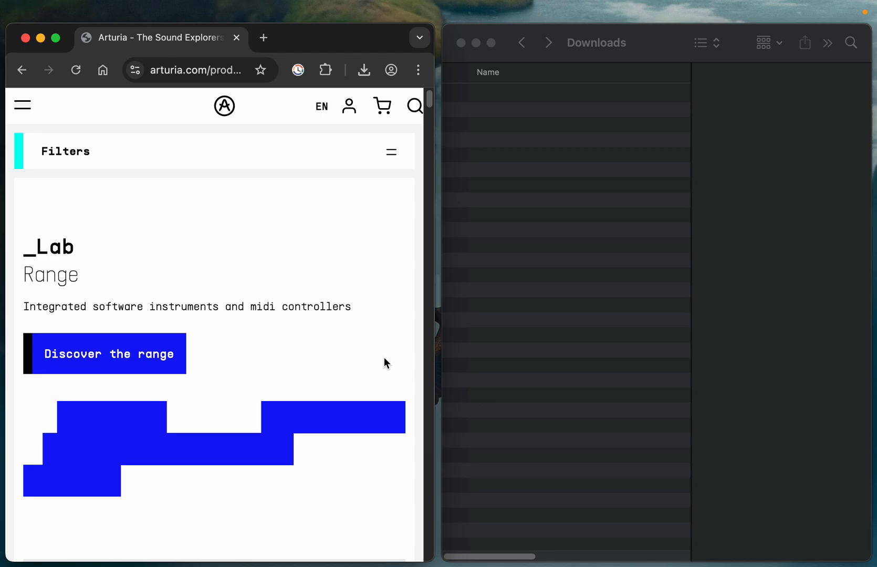
mouse_move(409, 325)
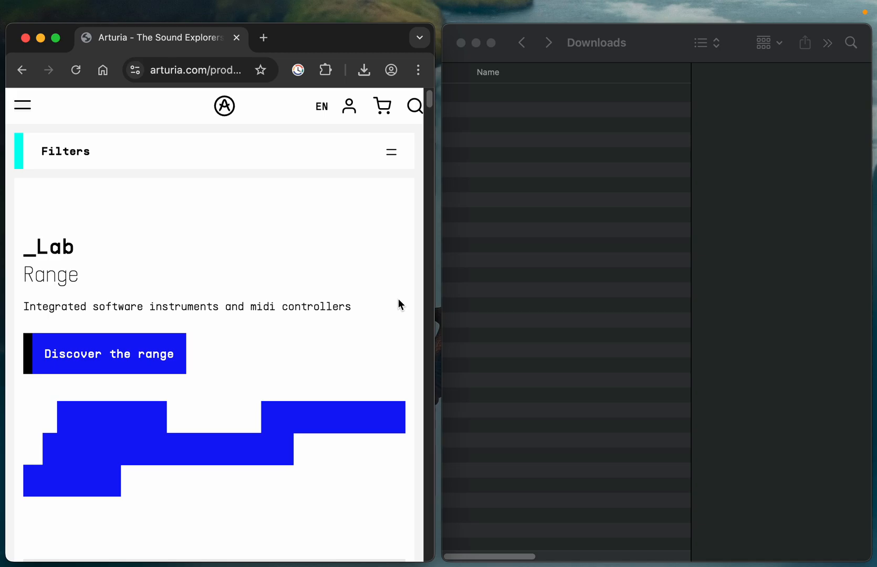
Scroll the Arturia controller listings down to the KeyLab 88 mk3 and open its product page
scroll("down", 3)
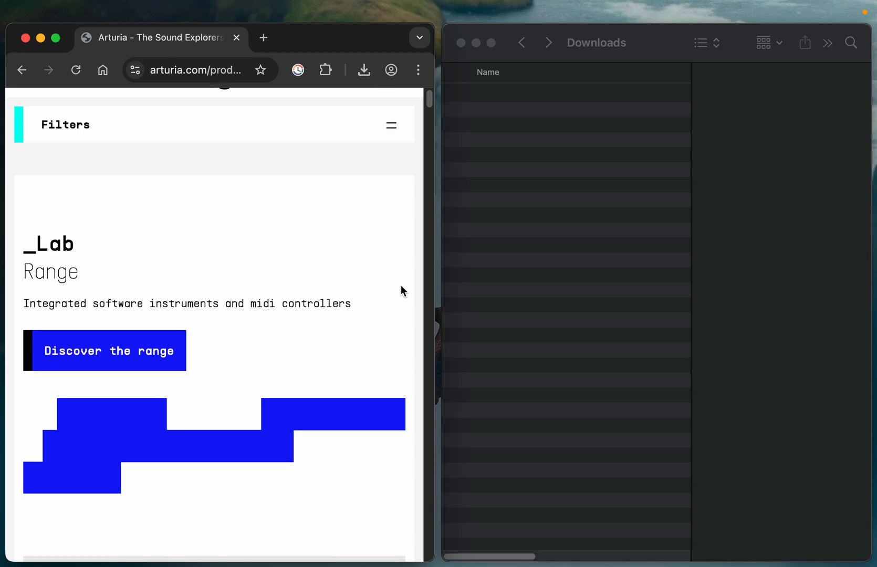
scroll("down", 3)
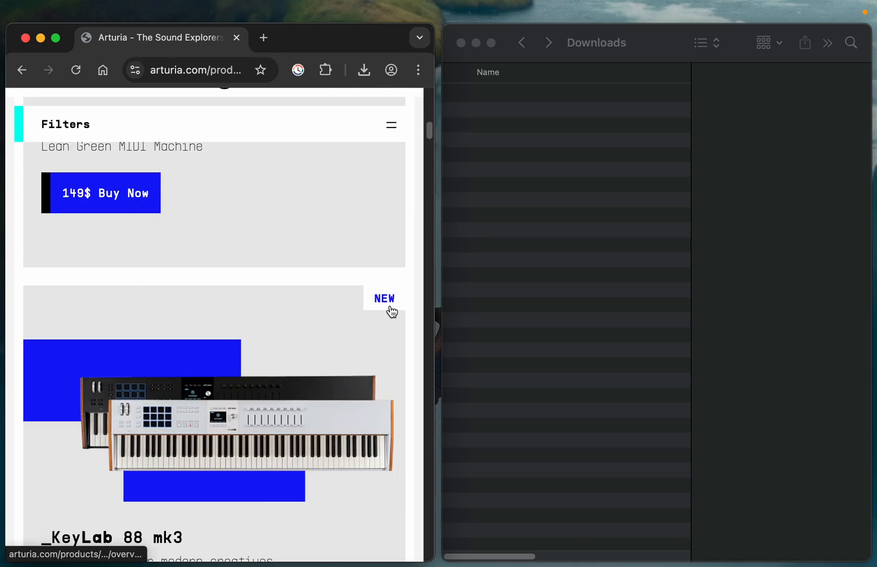
scroll("down", 3)
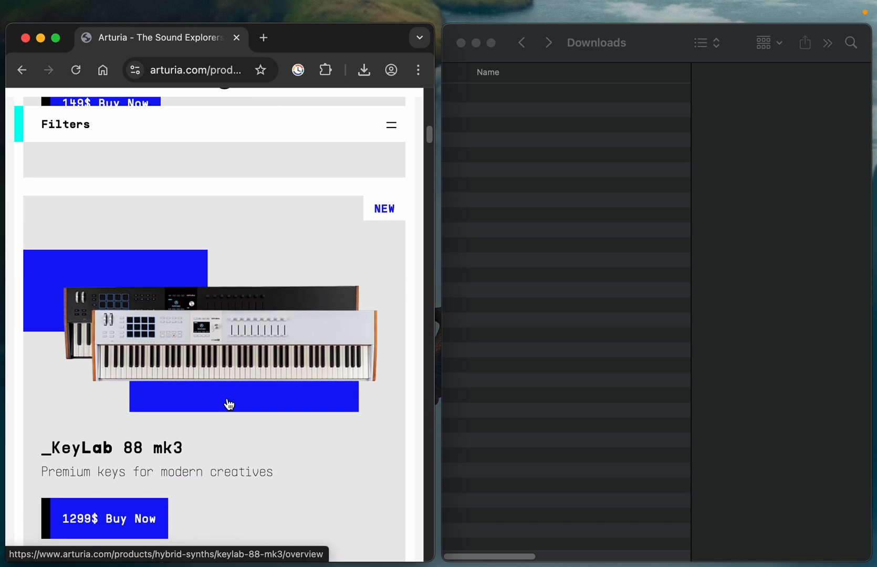
mouse_move(112, 449)
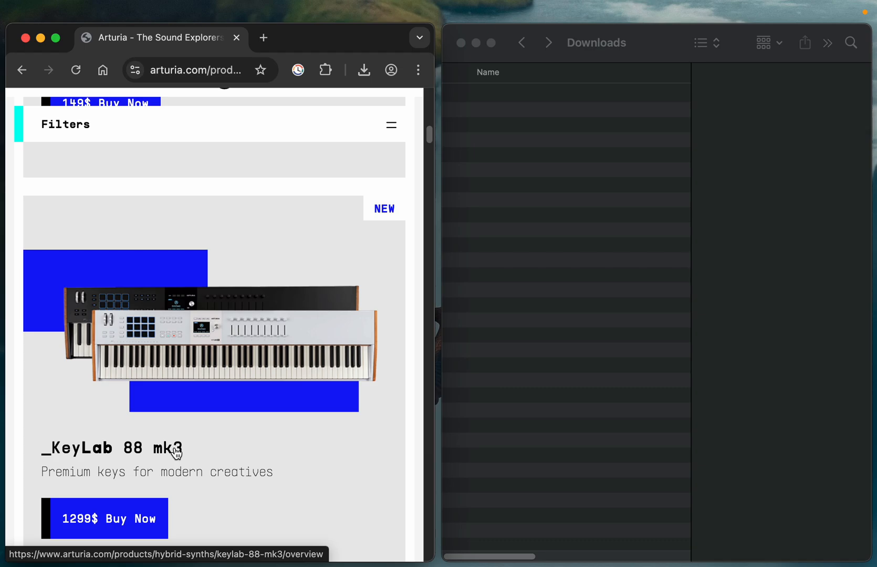
scroll("down", 3)
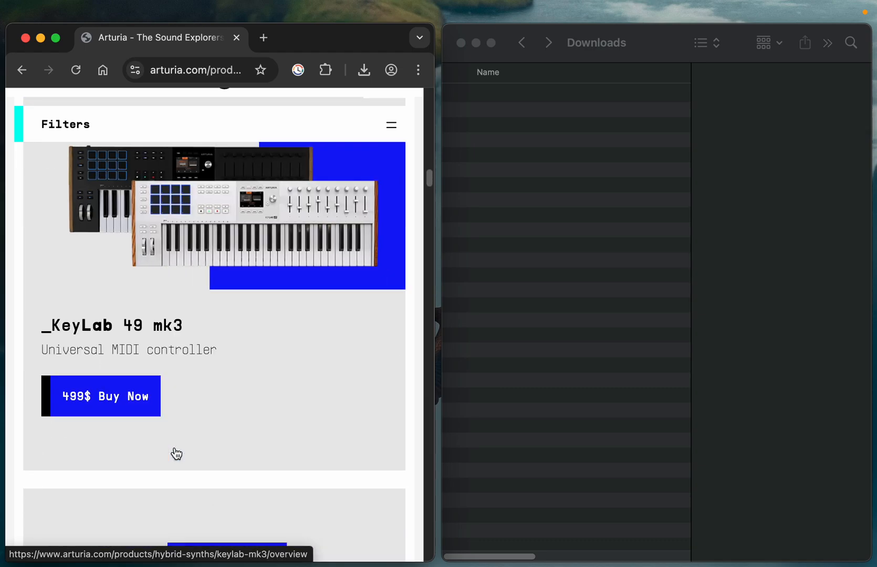
scroll("down", 3)
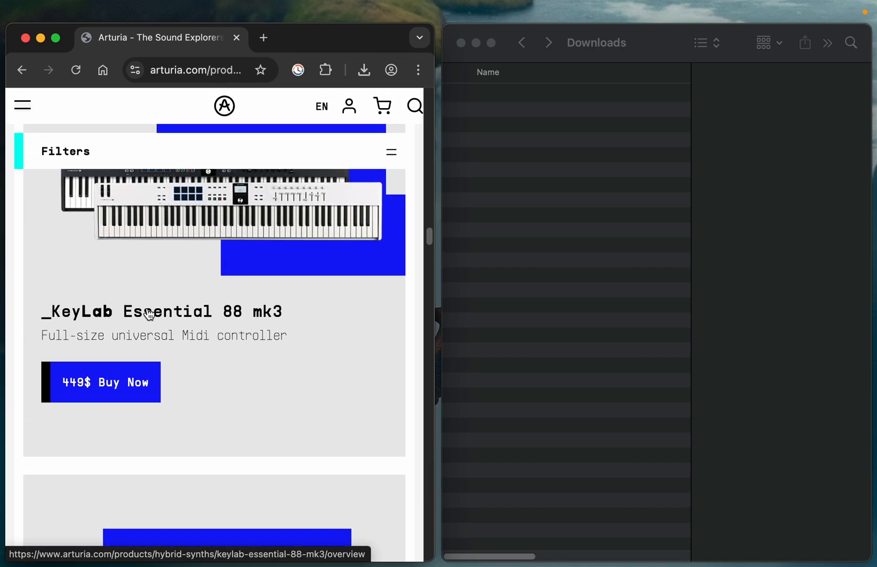
mouse_move(265, 316)
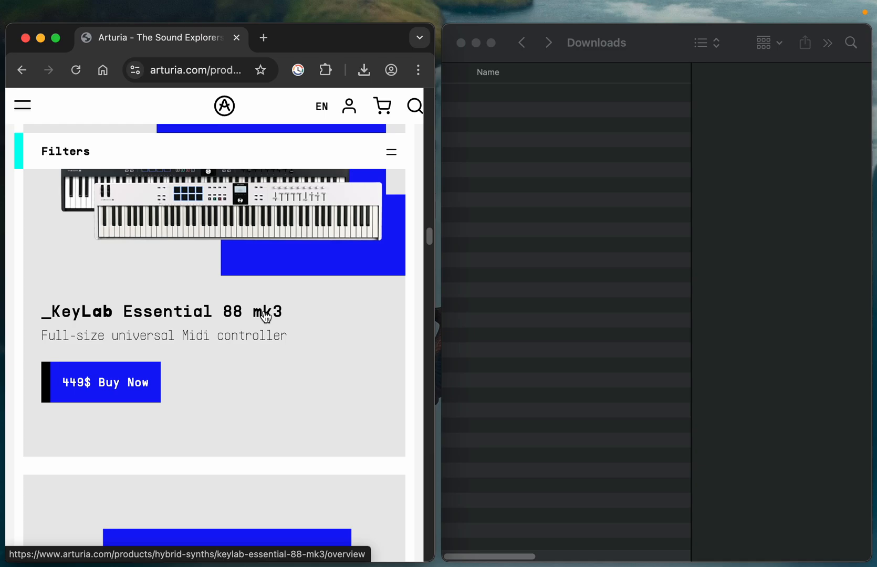
mouse_move(151, 378)
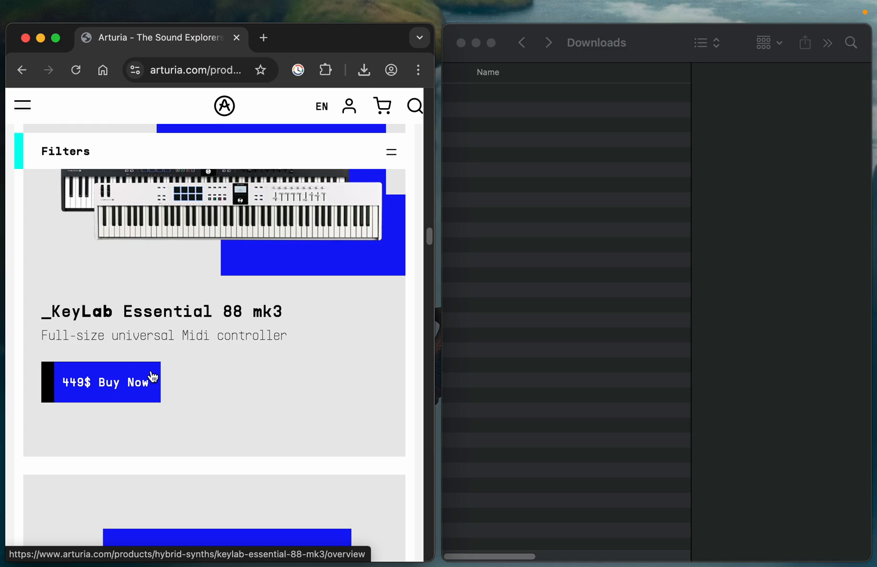
scroll("down", 3)
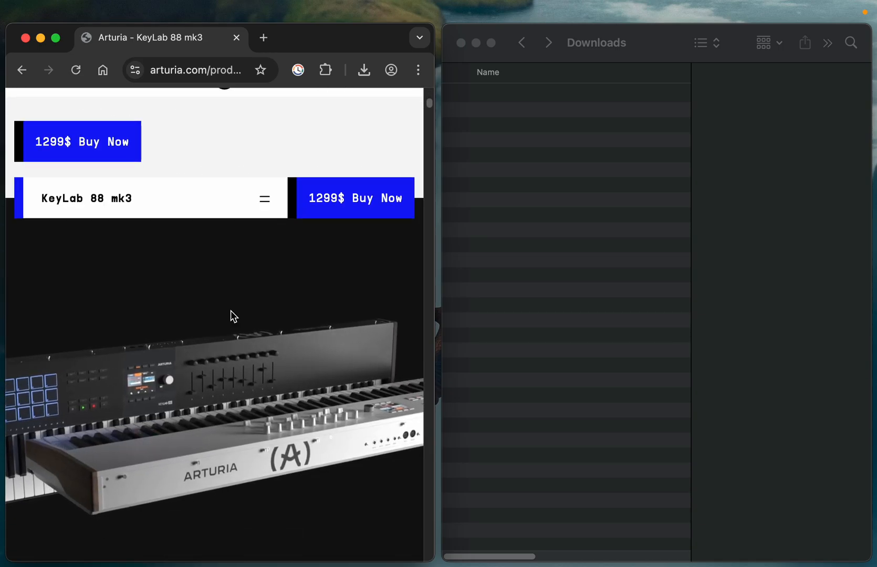
scroll("down", 3)
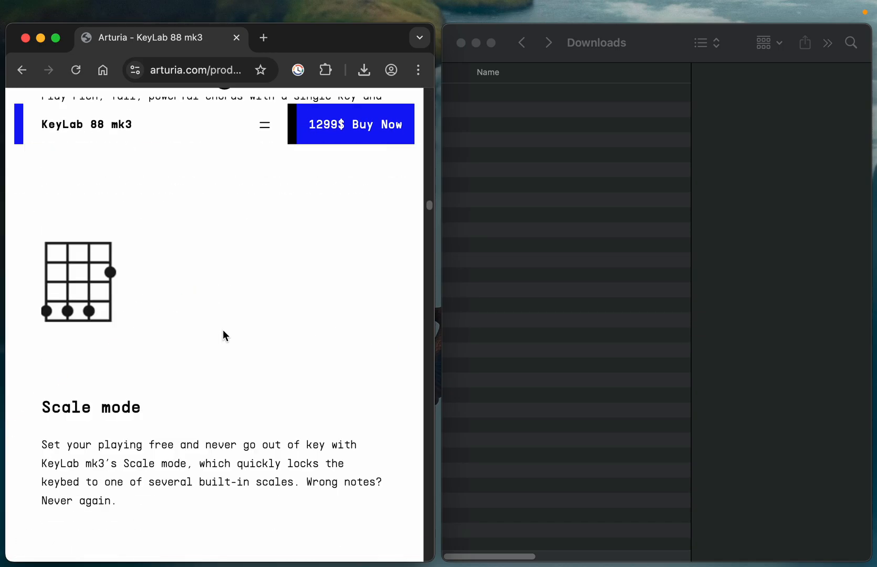
scroll("down", 3)
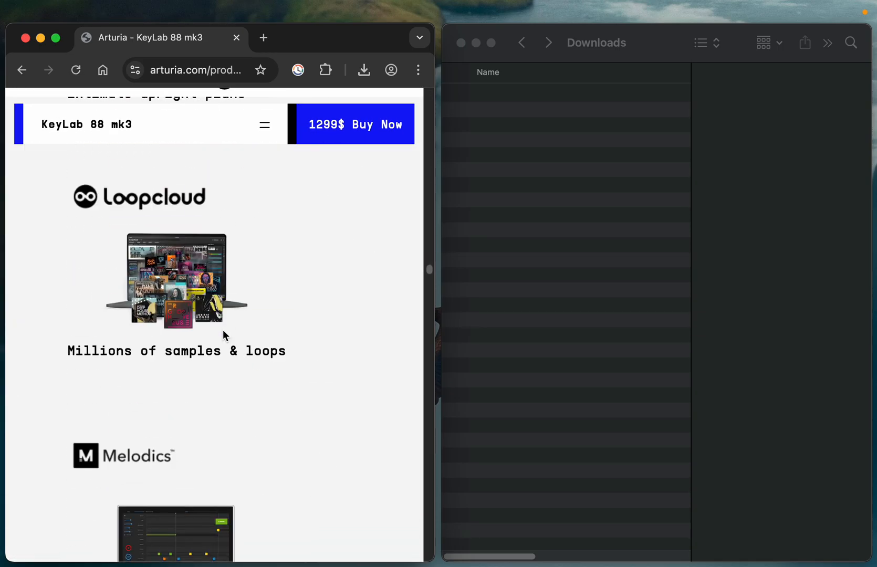
scroll("down", 3)
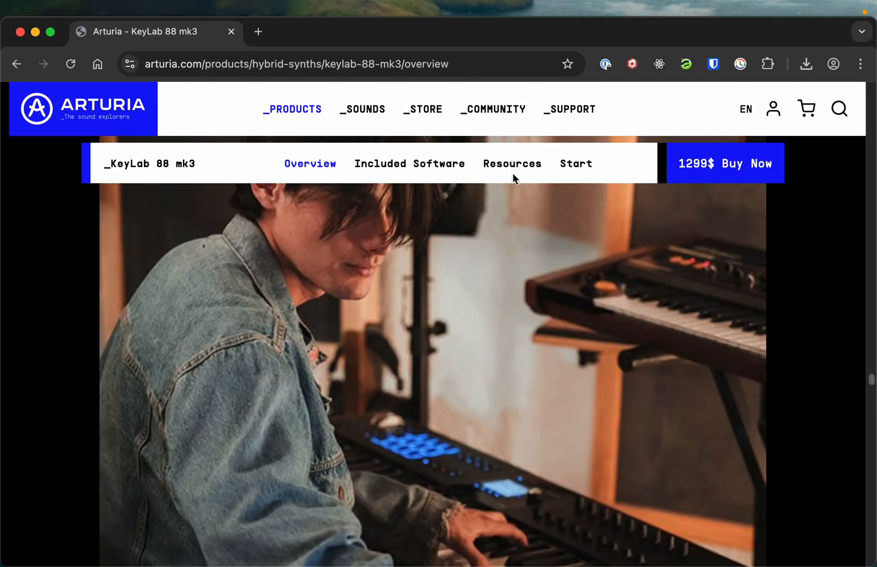
Download the KeyLab 88 mk3 Logic Pro Integration Script from Resources' DAW Integration Scripts
left_click(511, 163)
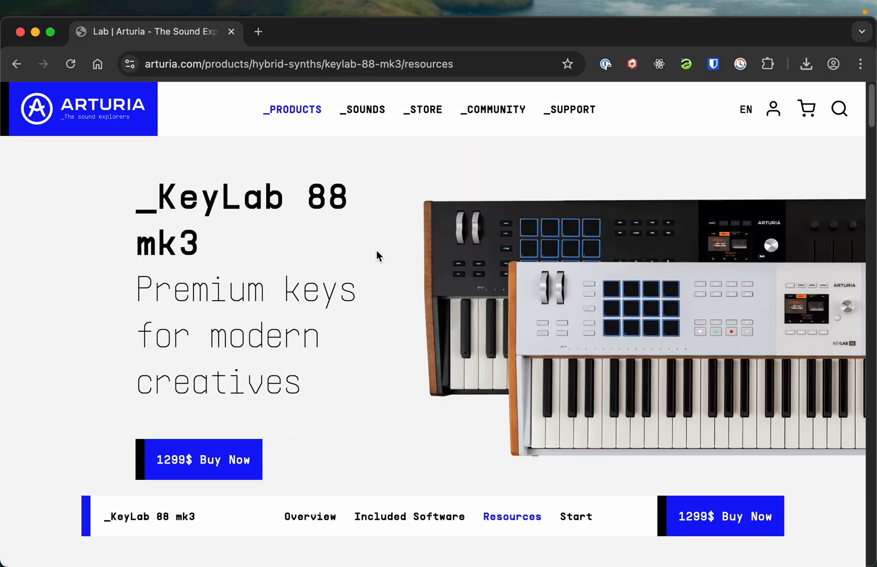
scroll("down", 3)
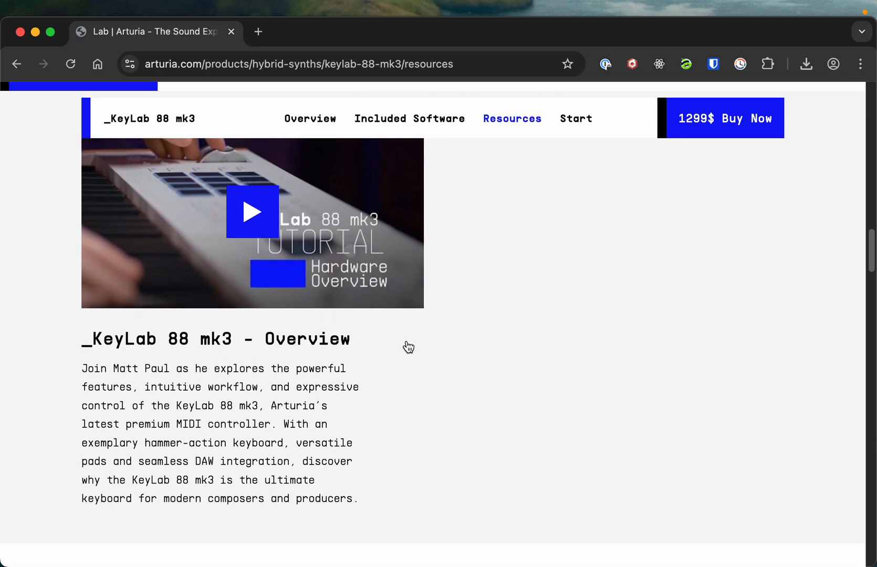
scroll("down", 3)
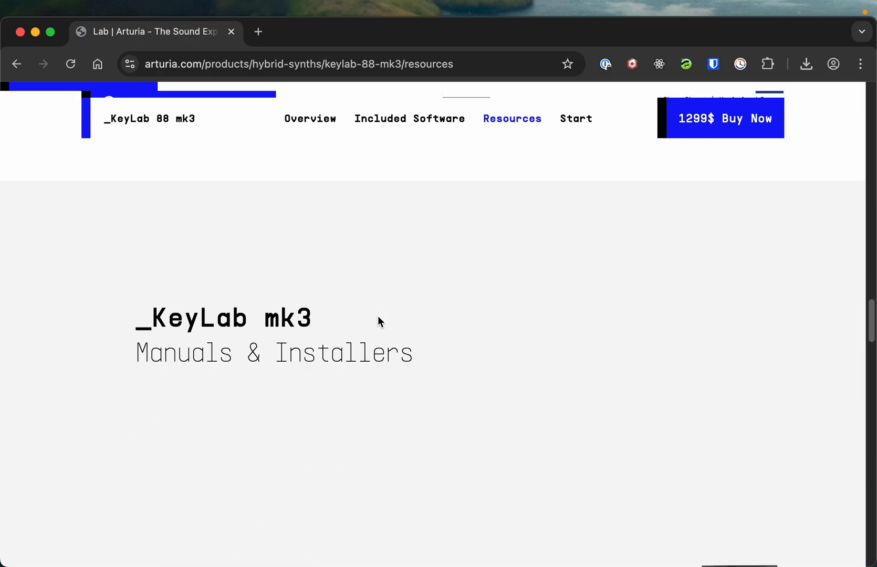
scroll("down", 3)
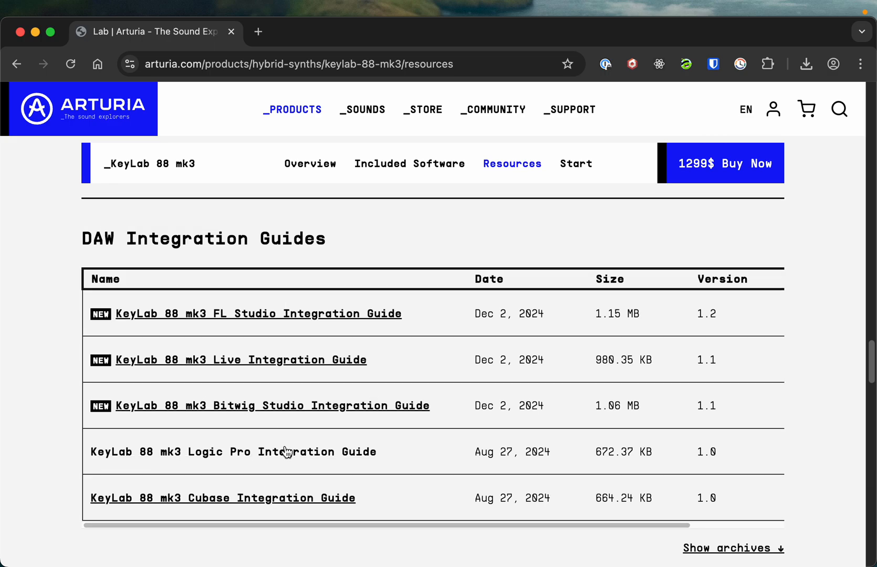
scroll("down", 3)
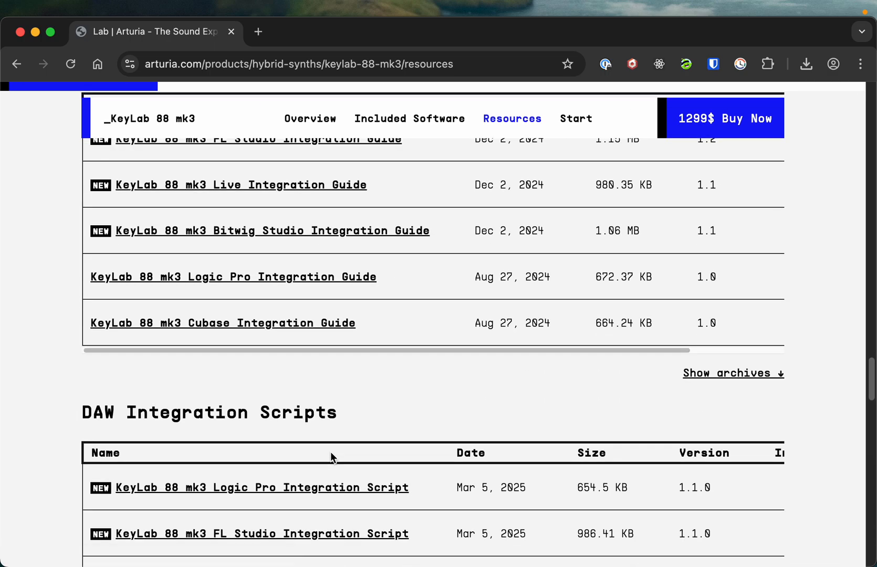
scroll("down", 3)
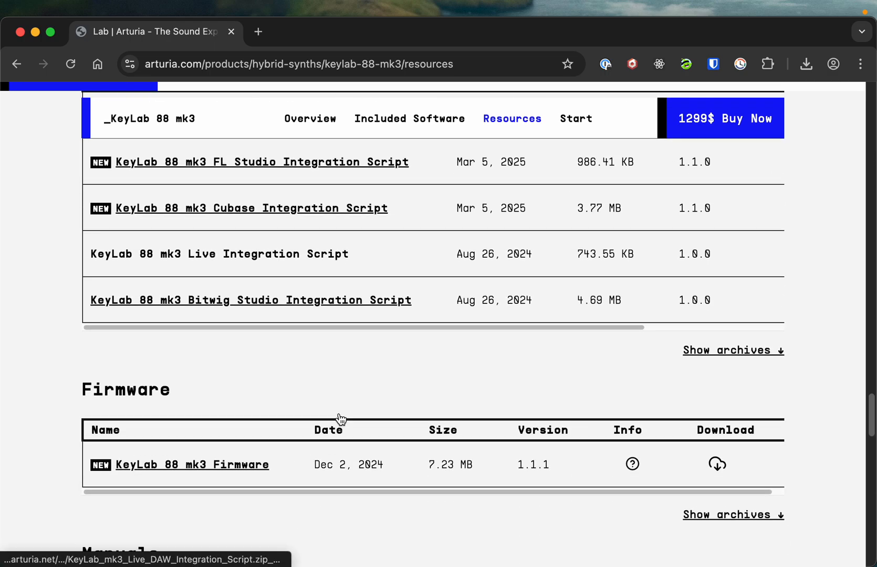
scroll("down", 3)
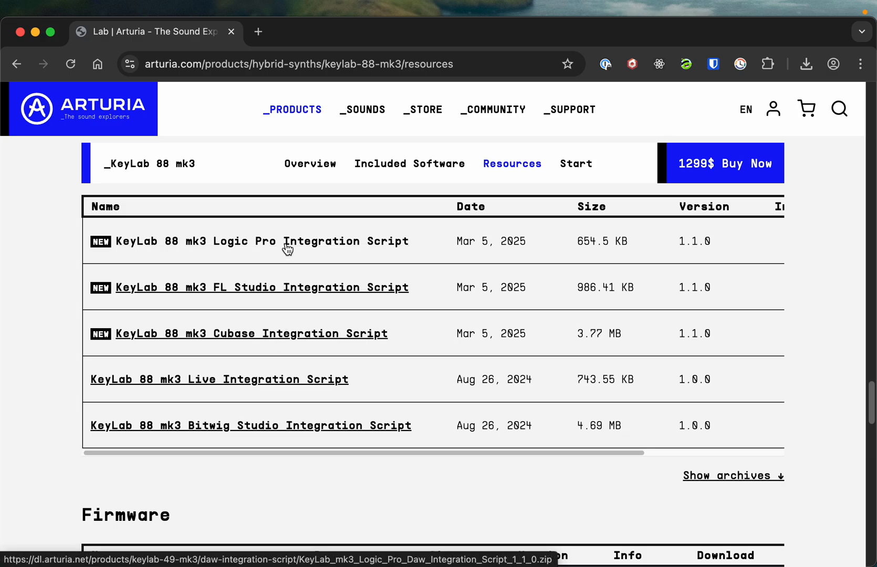
left_click(806, 63)
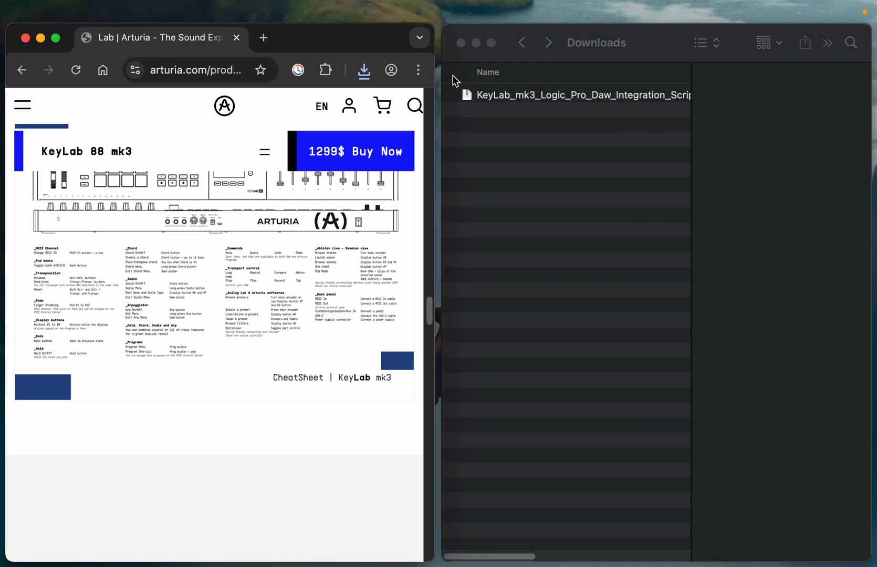
Open the extracted Logic Pro Scripts folder in Downloads and mount Install KeyLab mk3 Scripts.dmg
left_click(582, 95)
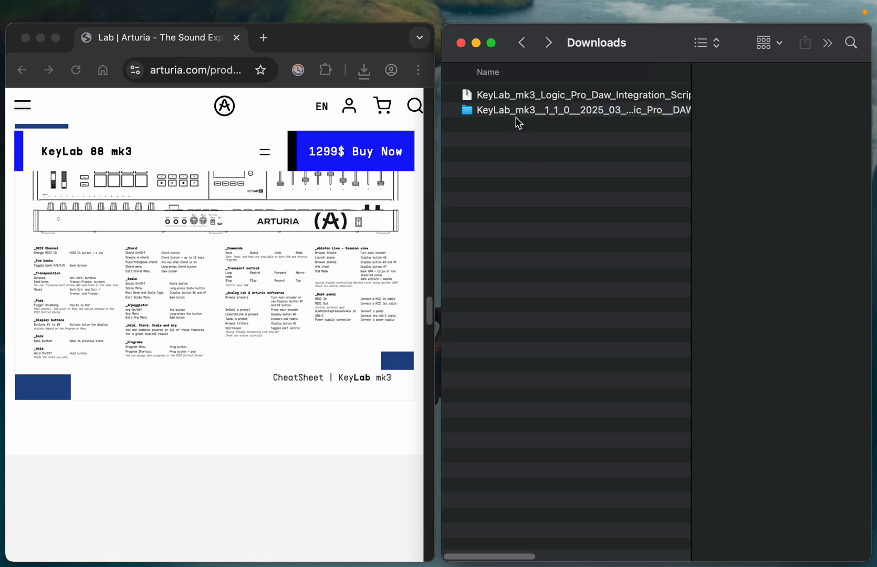
double_click(570, 109)
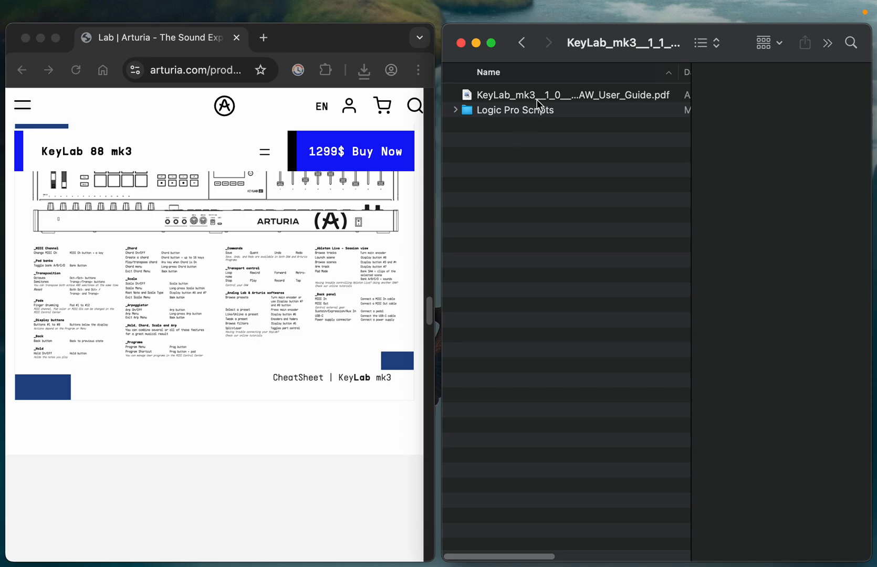
left_click(515, 110)
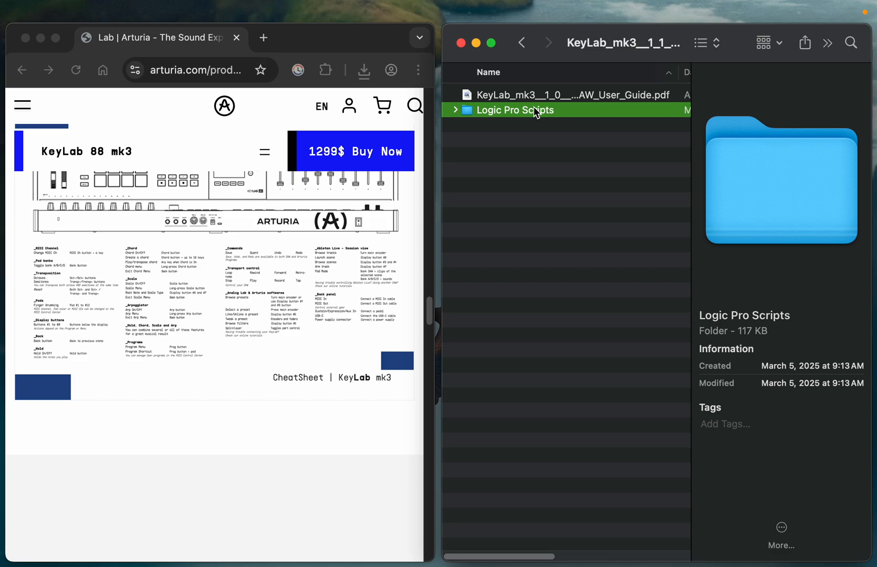
double_click(516, 109)
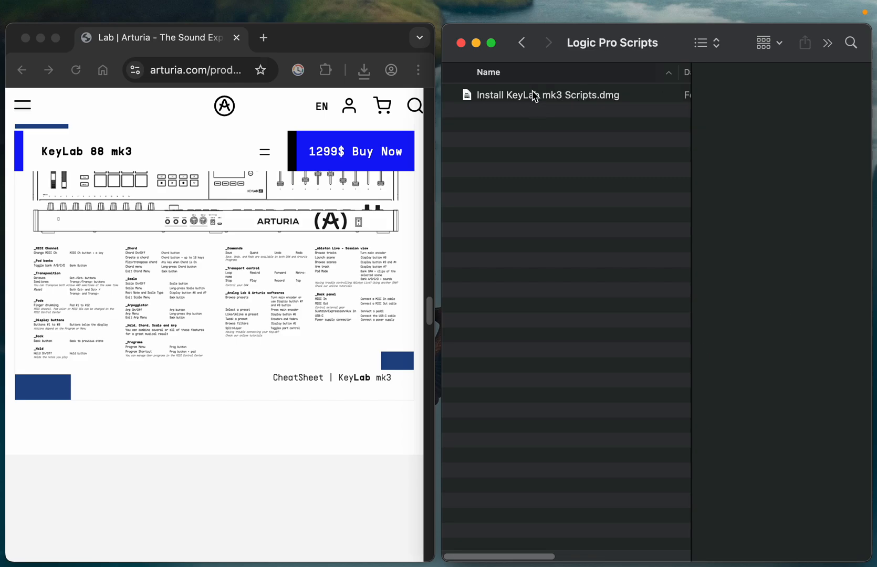
left_click(547, 95)
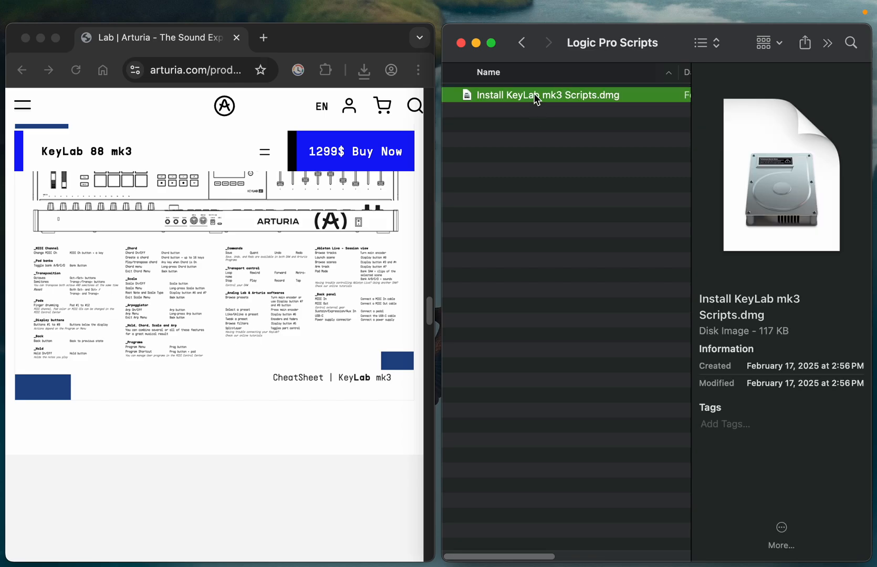
double_click(547, 95)
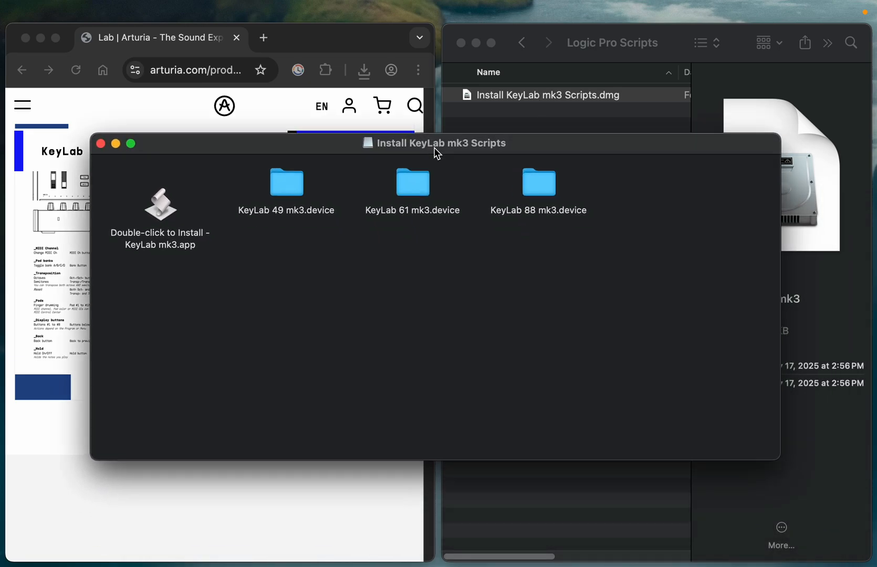
mouse_move(524, 273)
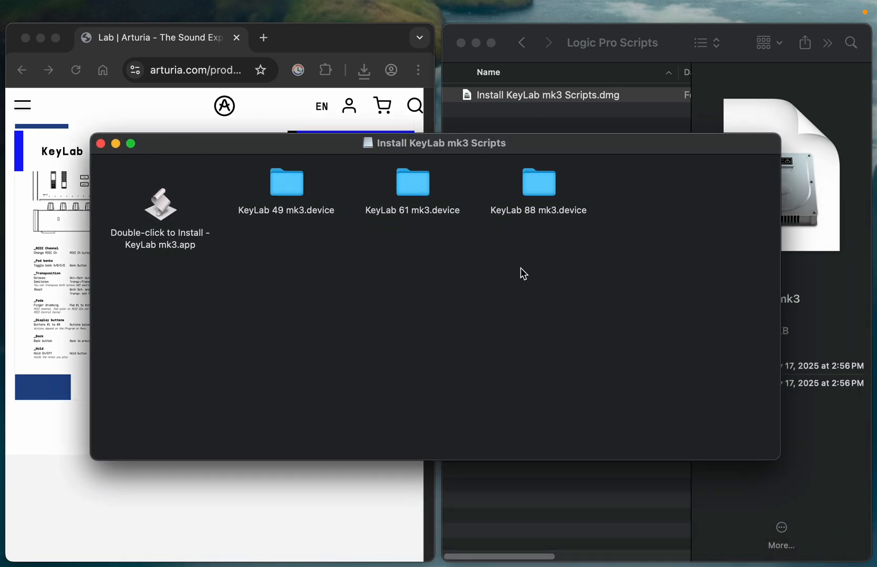
Run 'Double-click to Install - KeyLab mk3.app', allowing it, replacing folders, confirming success
left_click(160, 204)
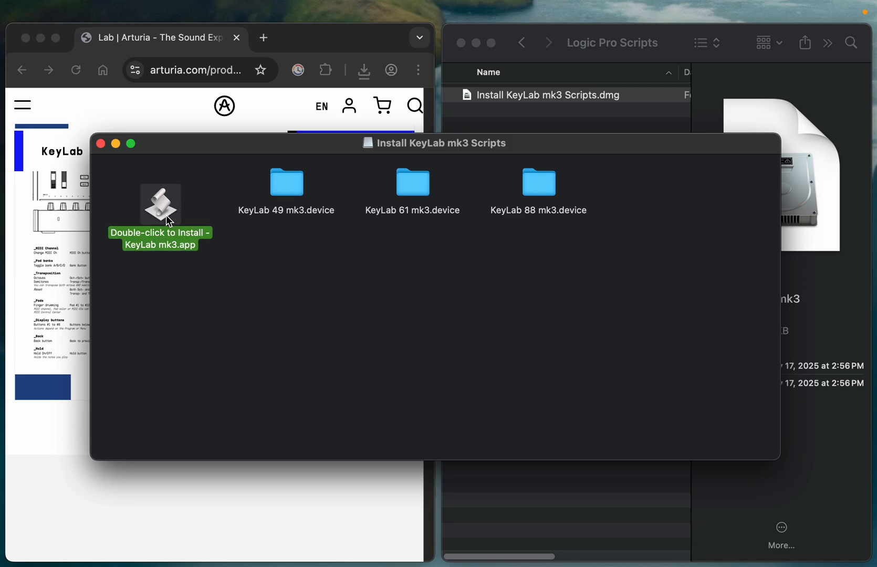
double_click(160, 204)
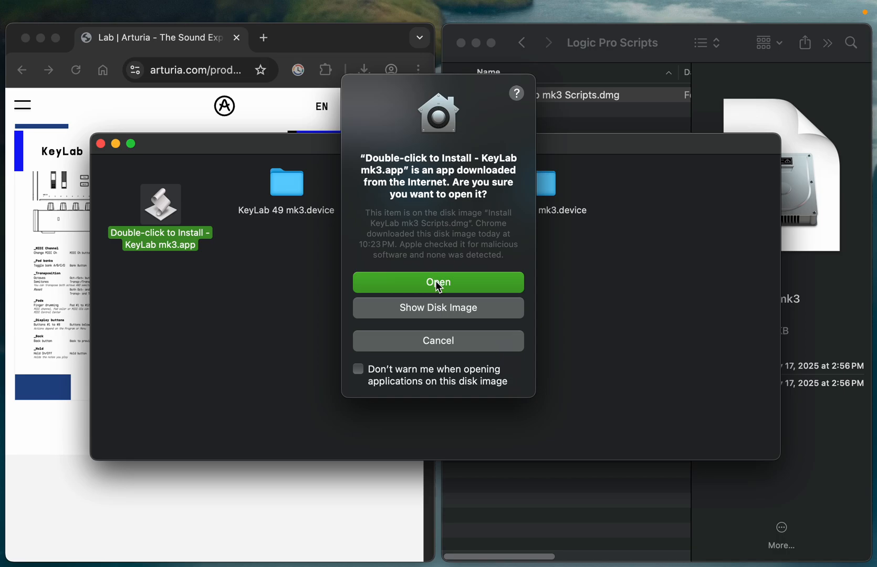
left_click(438, 282)
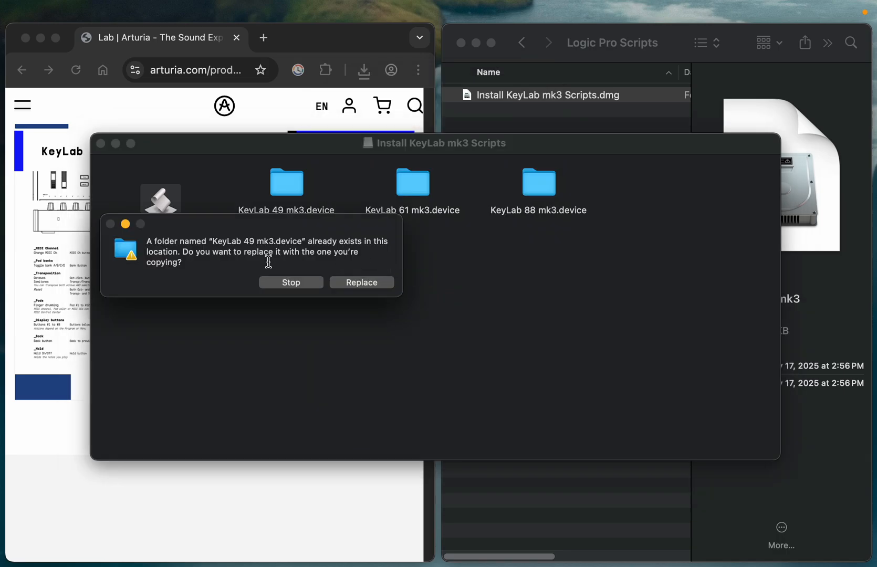
mouse_move(222, 244)
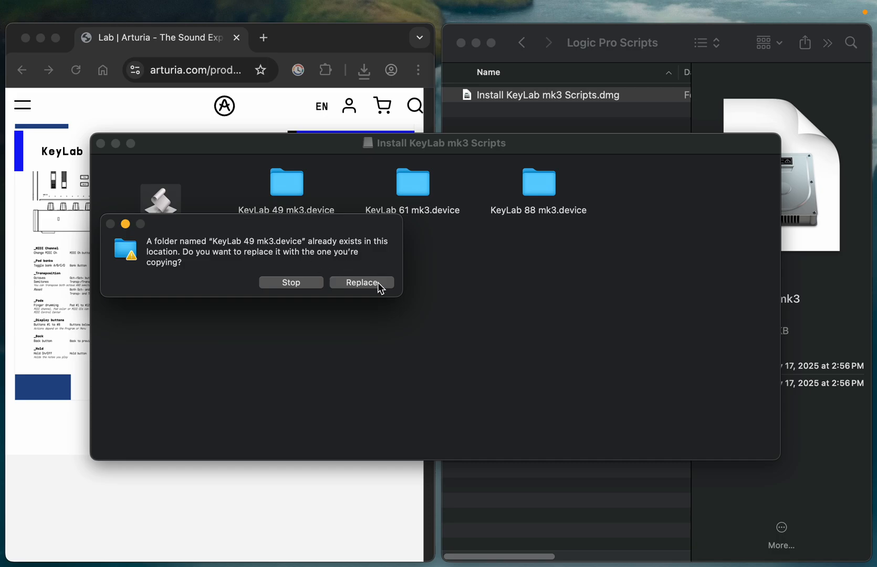
left_click(361, 283)
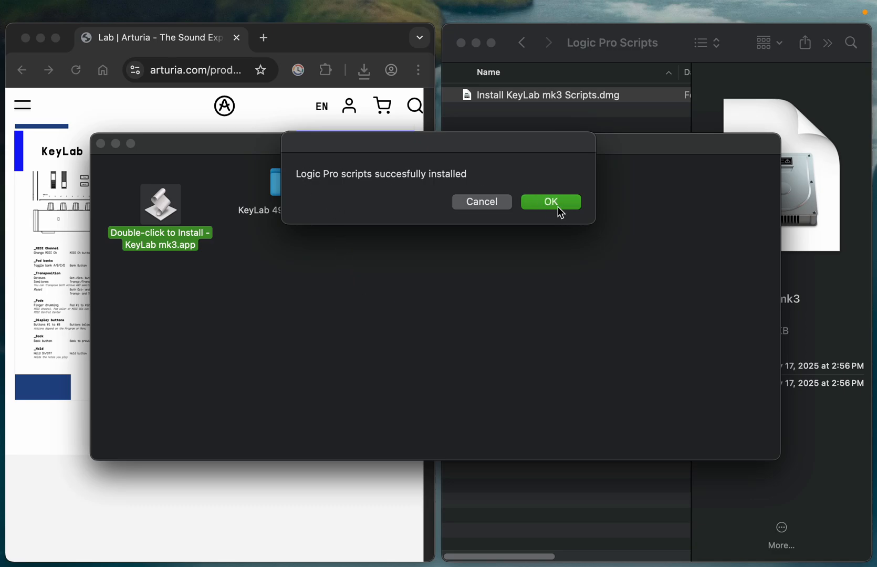
left_click(550, 201)
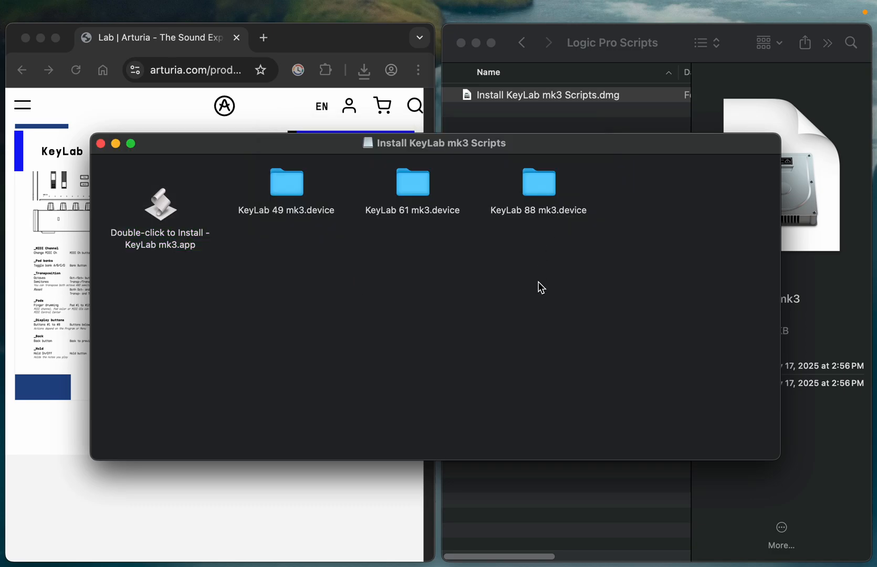
mouse_move(346, 509)
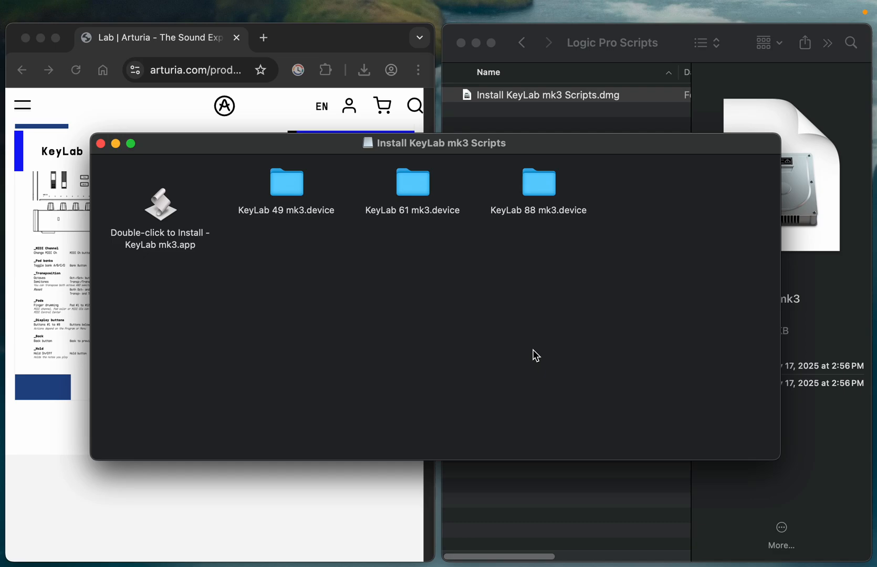
mouse_move(359, 508)
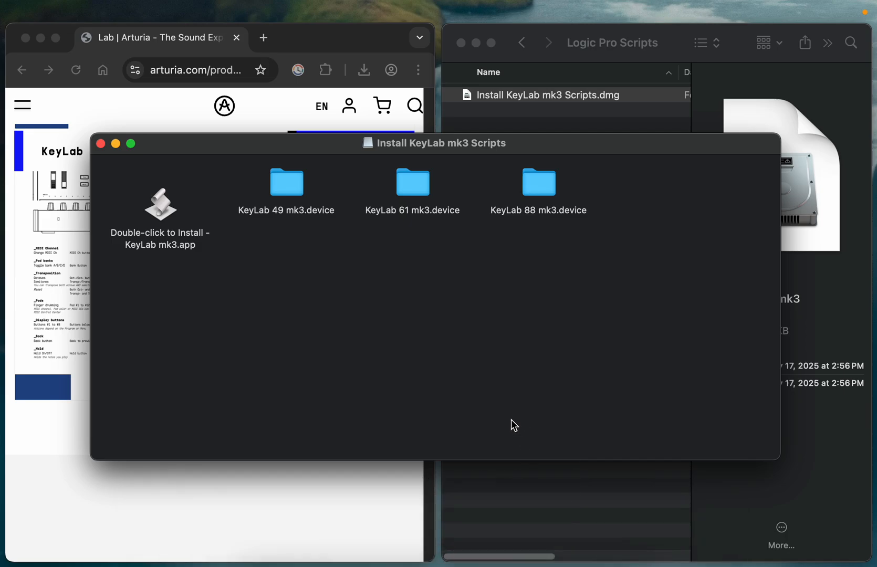
mouse_move(497, 394)
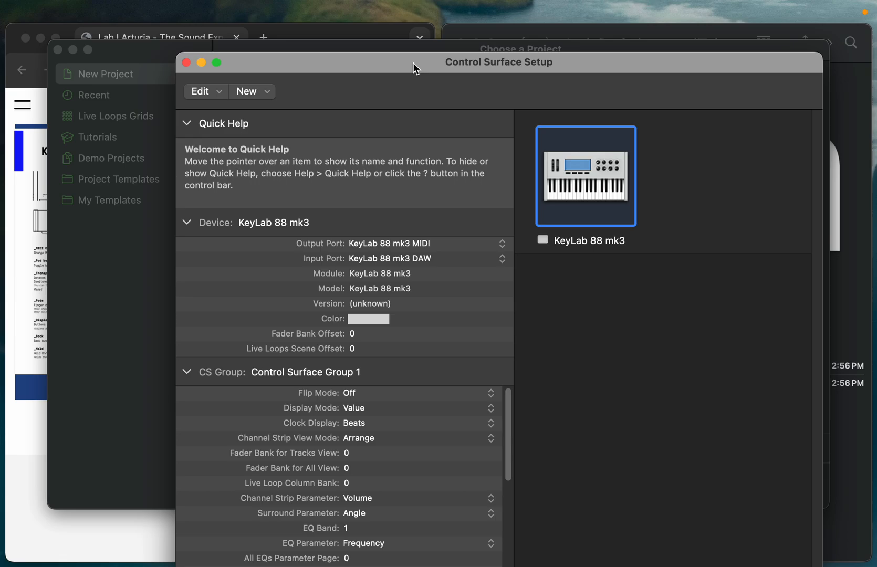
mouse_move(576, 307)
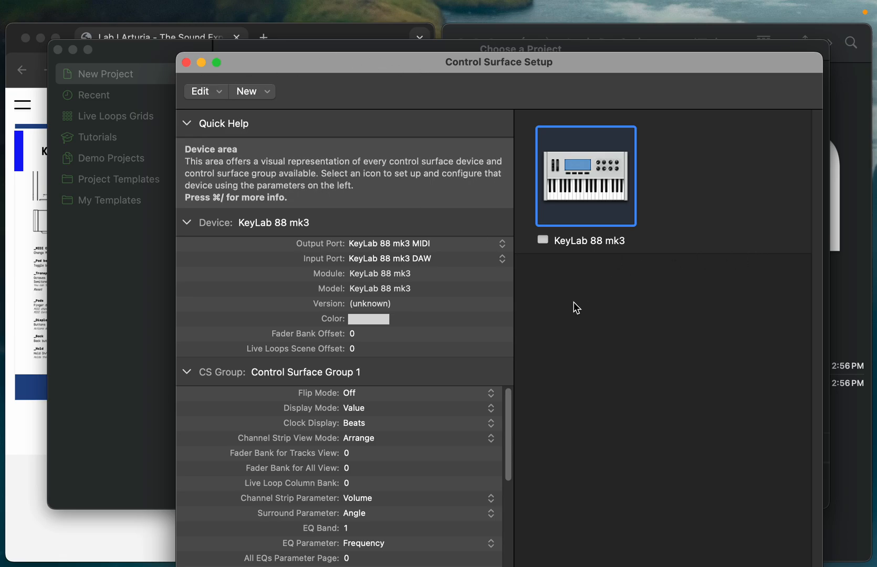
left_click(251, 91)
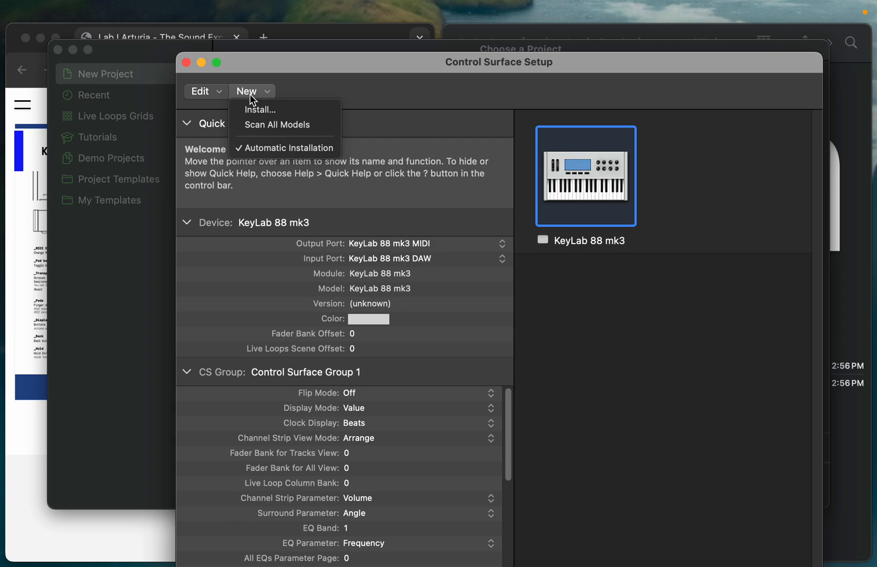
left_click(259, 109)
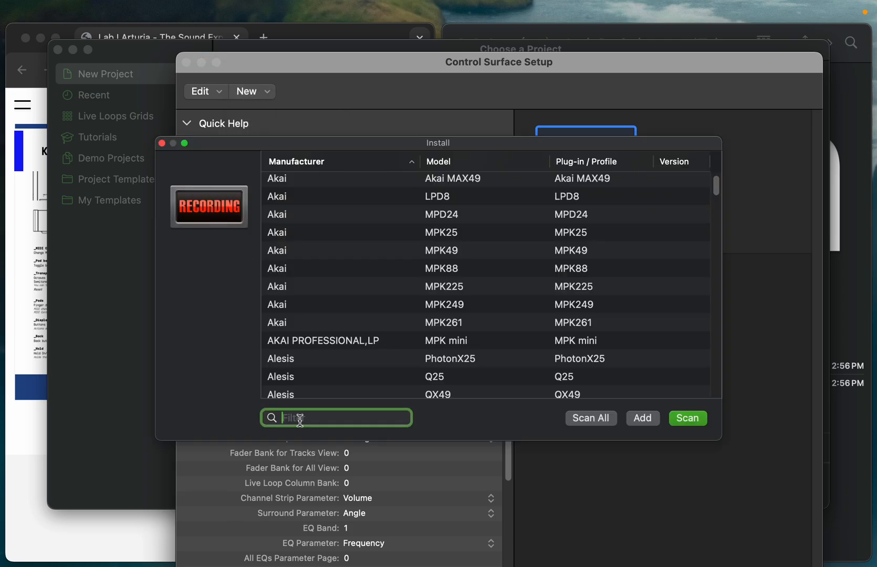
type("mk3")
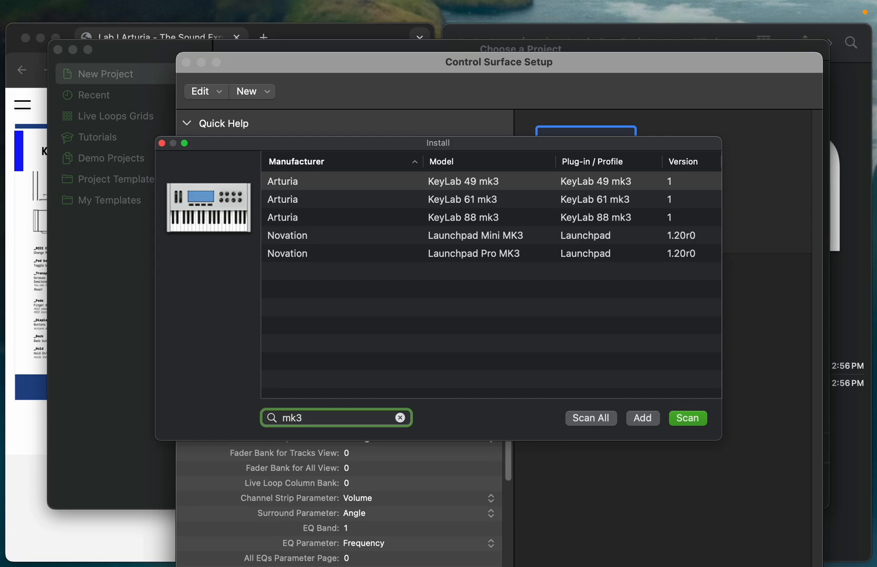
mouse_move(448, 222)
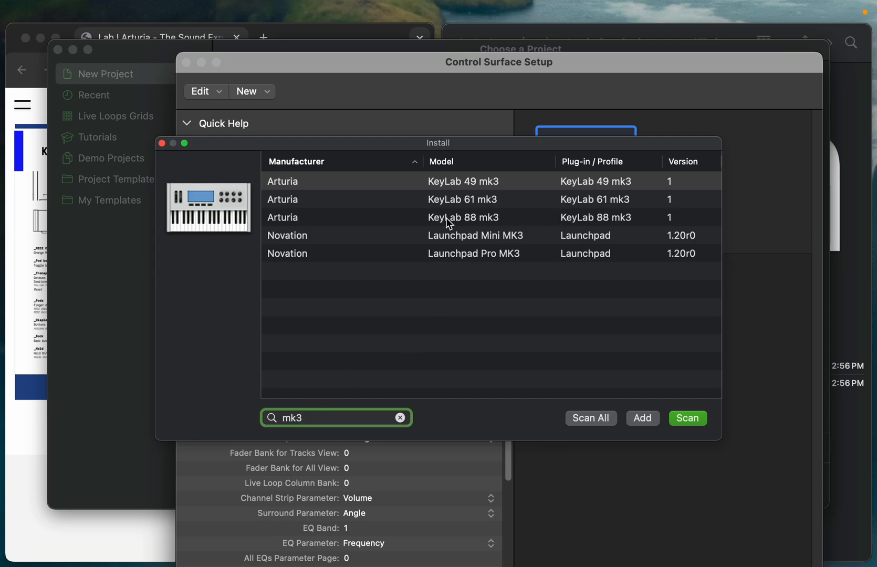
mouse_move(403, 431)
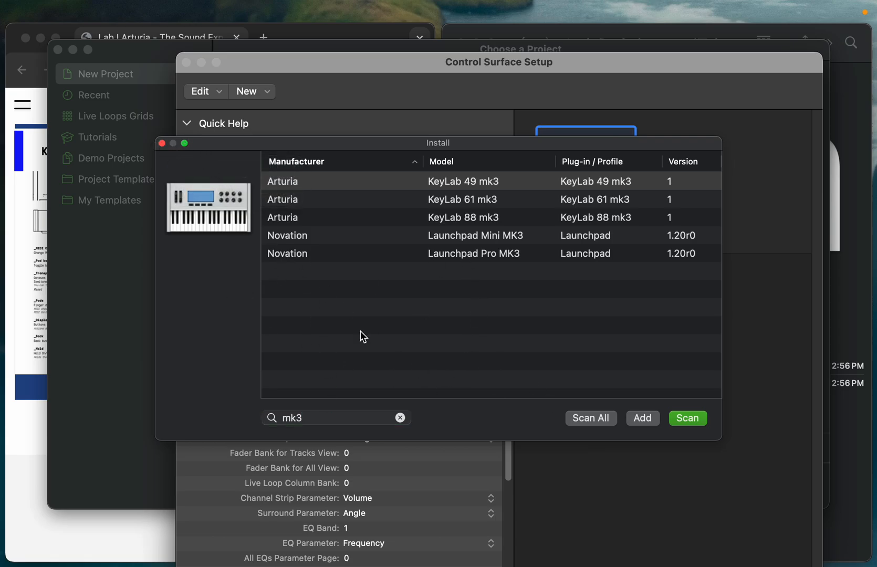
left_click(642, 418)
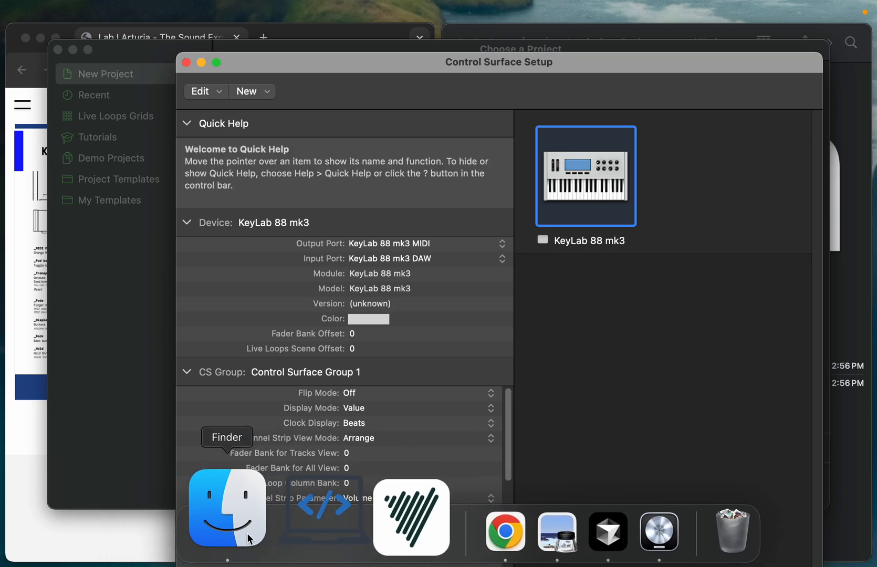
Navigate Finder to Music > Audio Music Apps > MIDI Device Profiles > Arturia
left_click(226, 509)
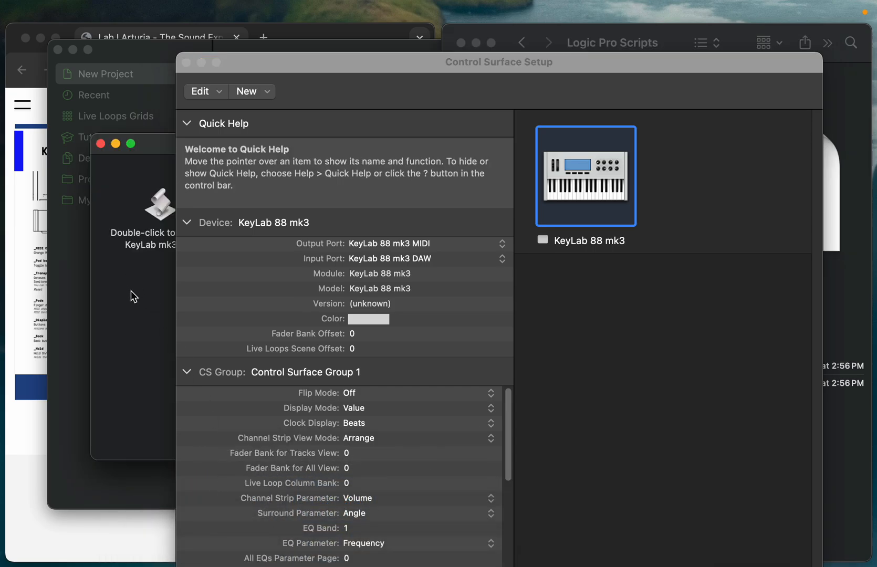
right_click(235, 509)
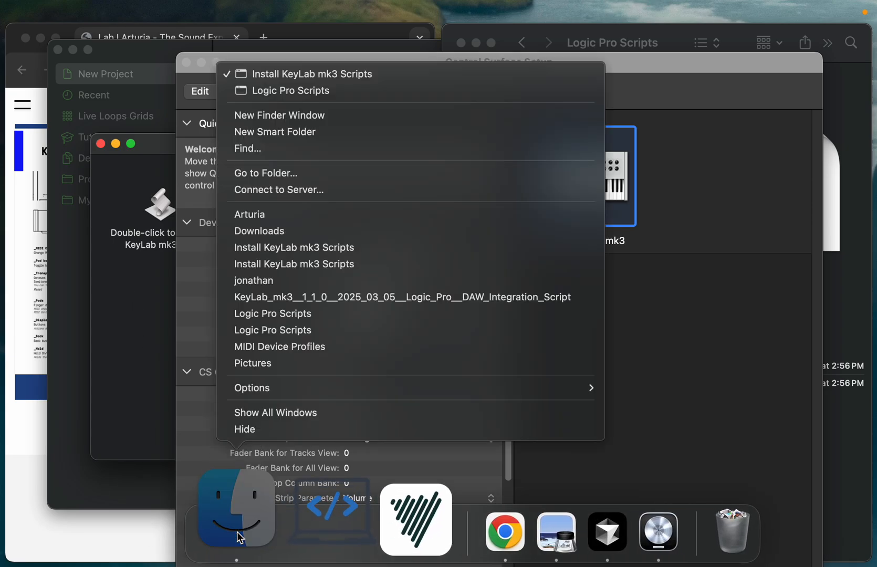
mouse_move(279, 346)
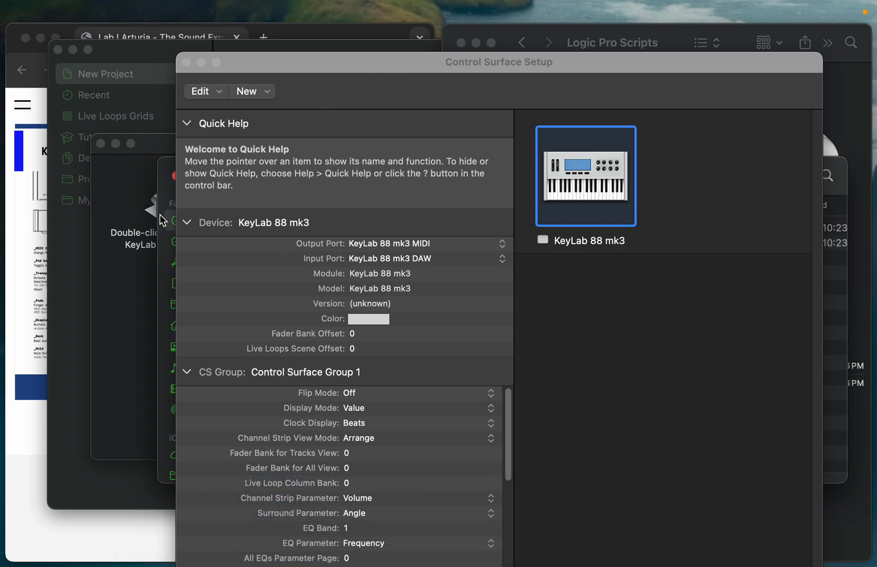
mouse_move(186, 76)
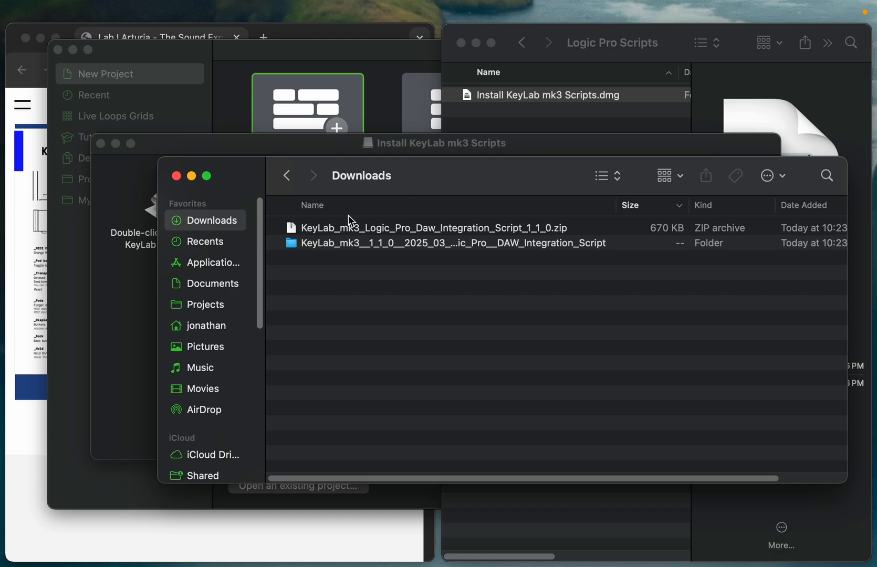
mouse_move(209, 397)
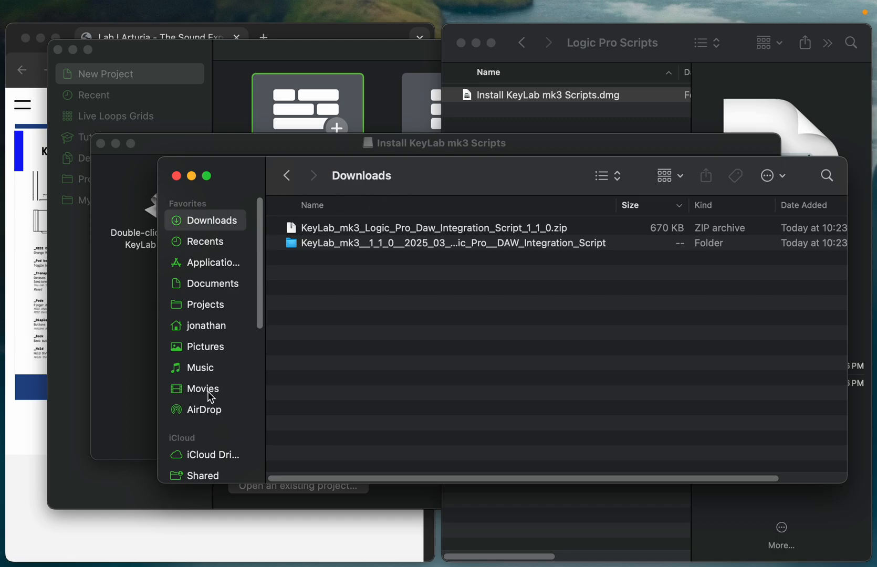
left_click(205, 388)
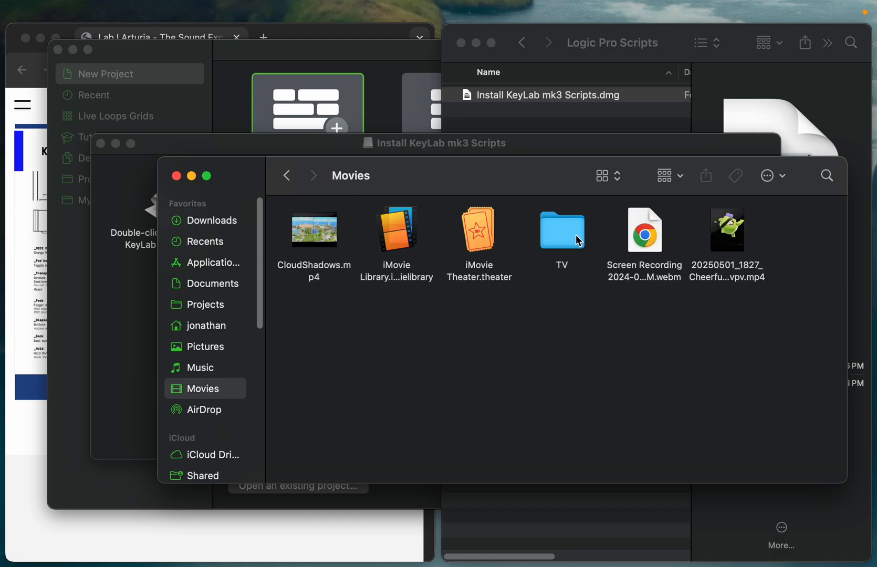
left_click(201, 368)
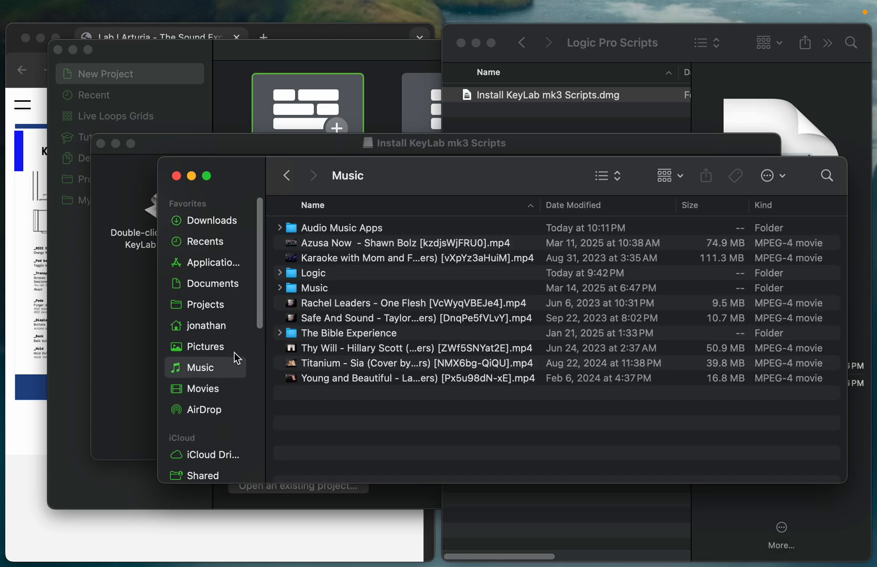
mouse_move(332, 280)
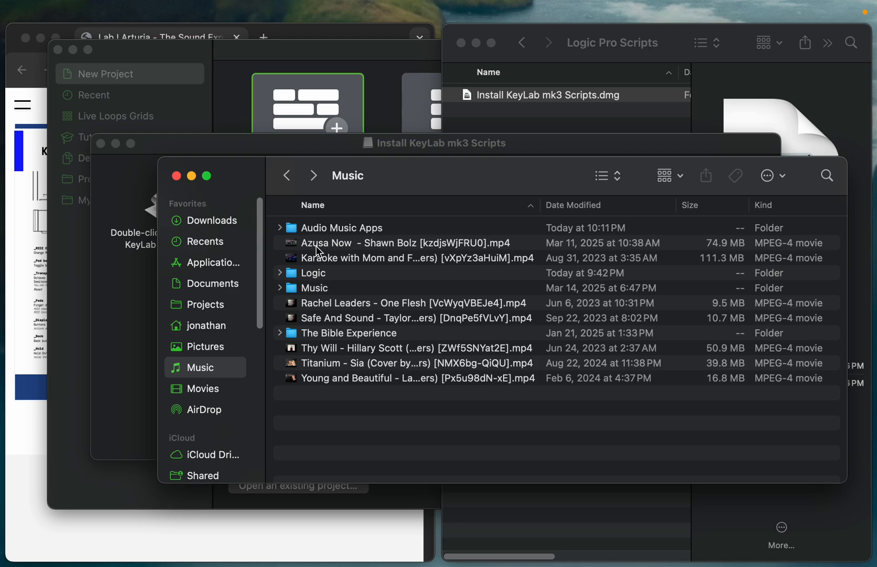
left_click(342, 227)
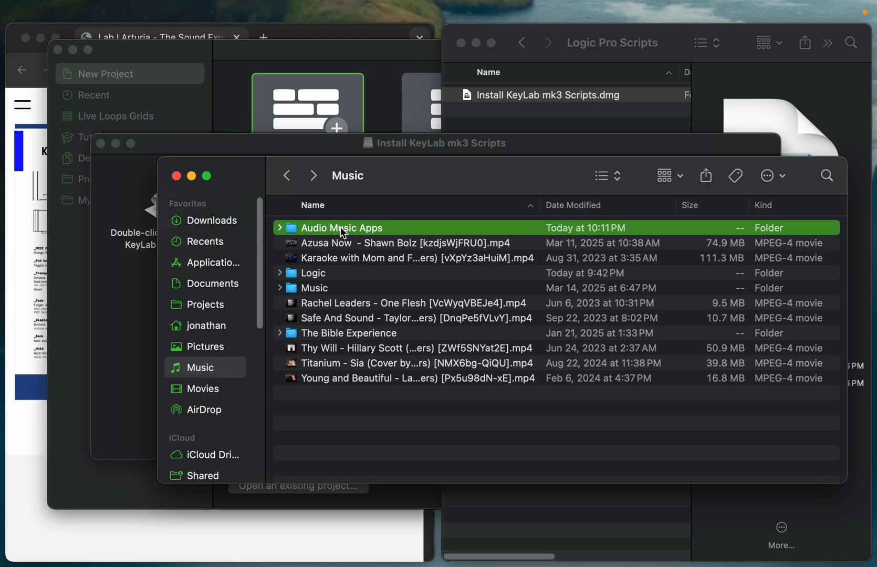
double_click(342, 227)
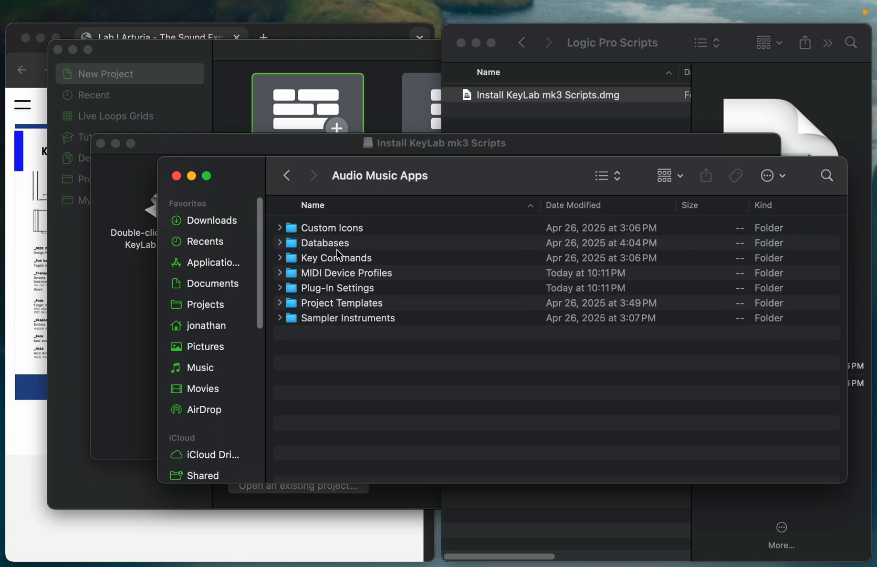
mouse_move(345, 275)
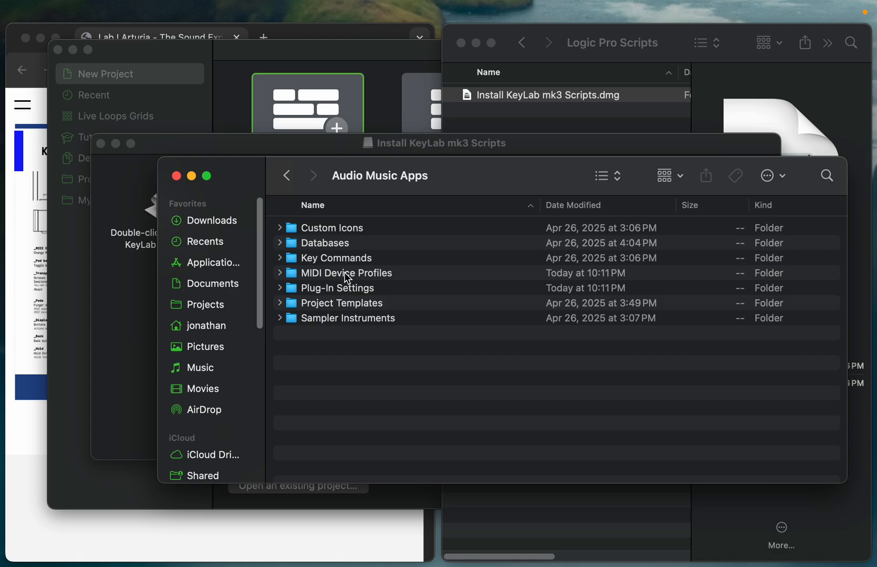
double_click(345, 273)
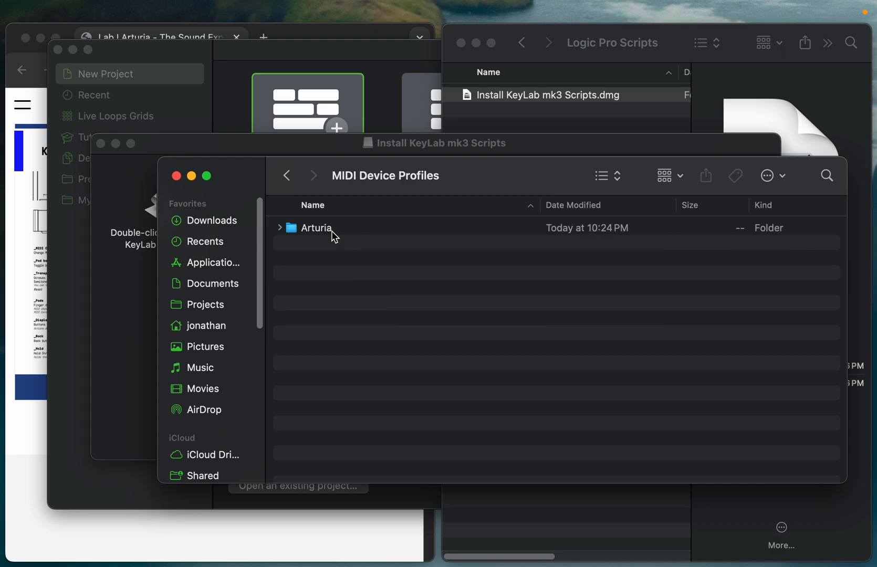
mouse_move(312, 233)
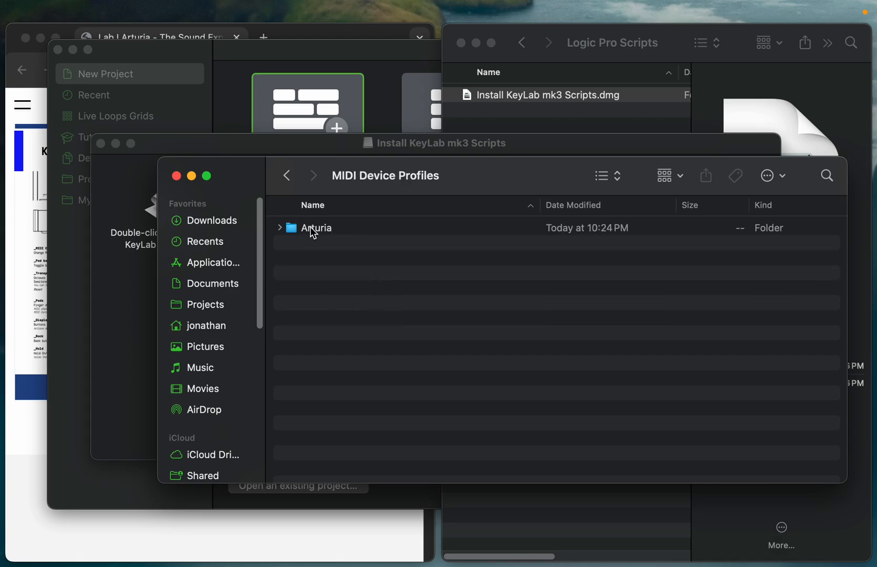
double_click(317, 227)
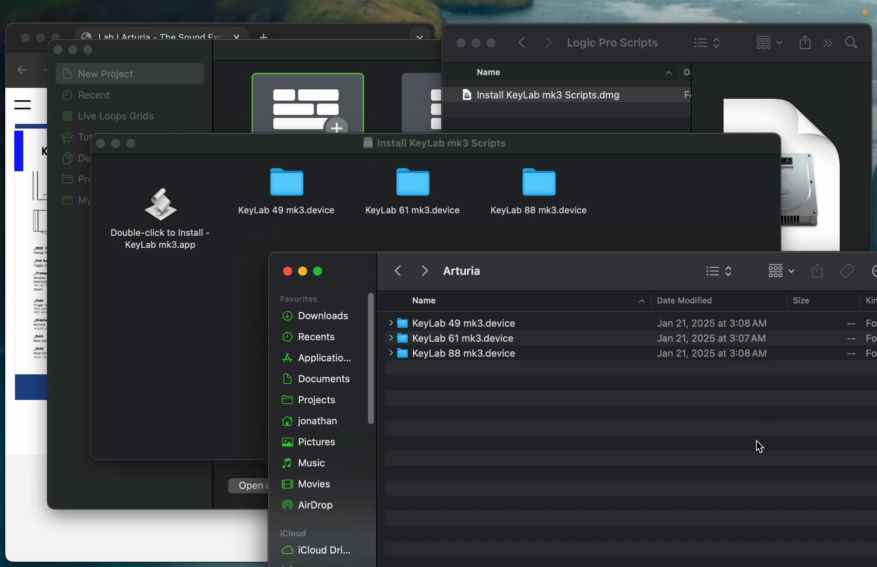
mouse_move(229, 308)
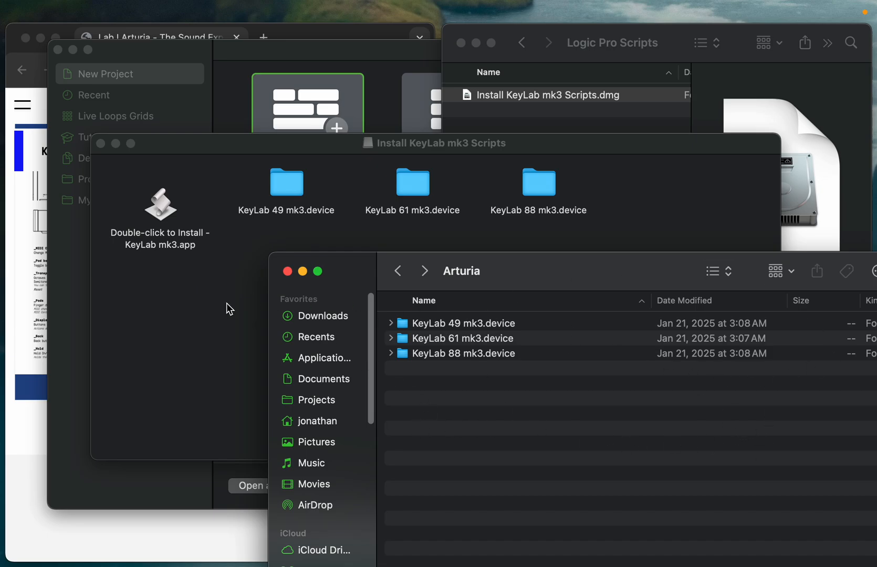
Browse the downloaded KeyLab folder and user guide PDF, then close the Finder windows
left_click(433, 143)
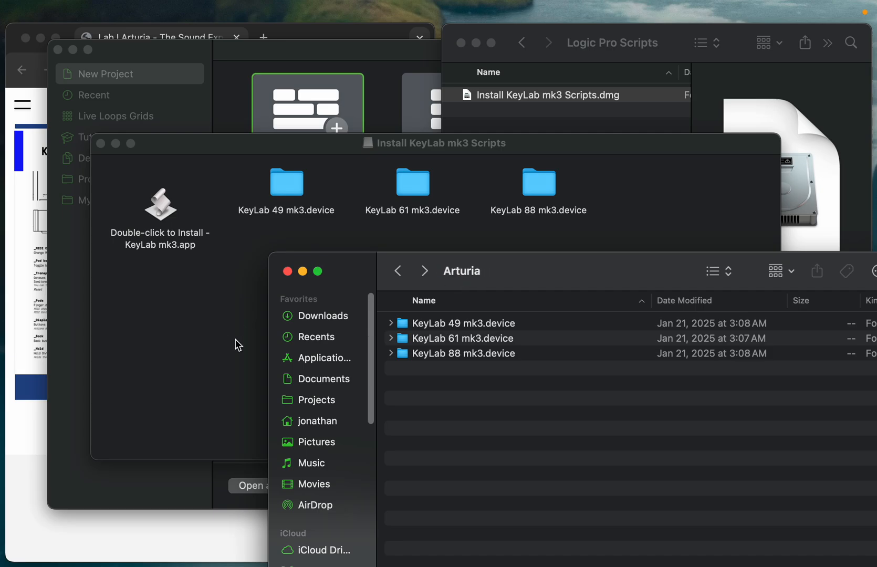
mouse_move(350, 233)
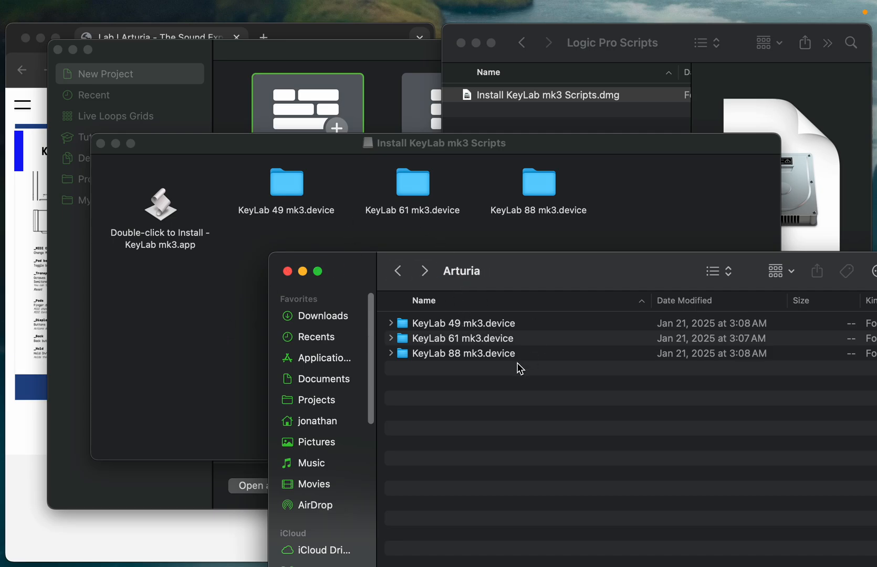
mouse_move(266, 239)
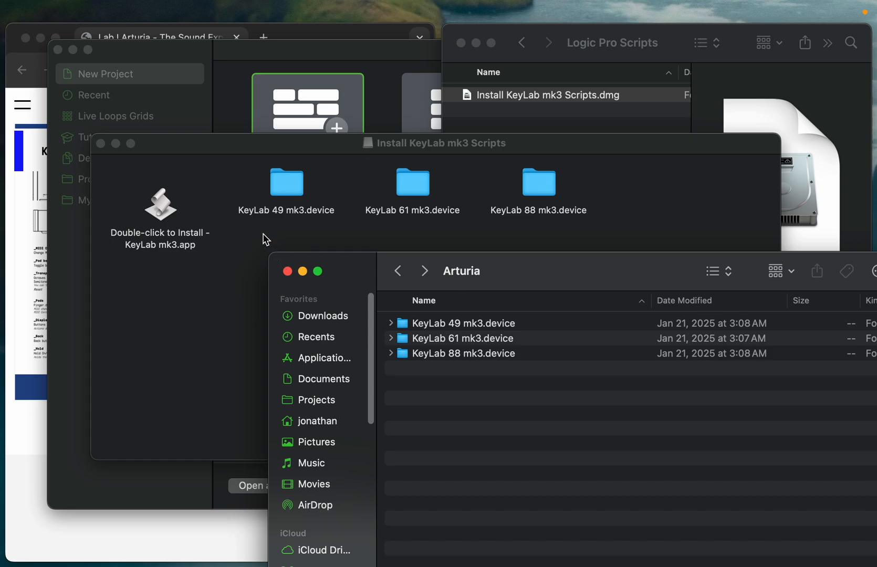
mouse_move(369, 272)
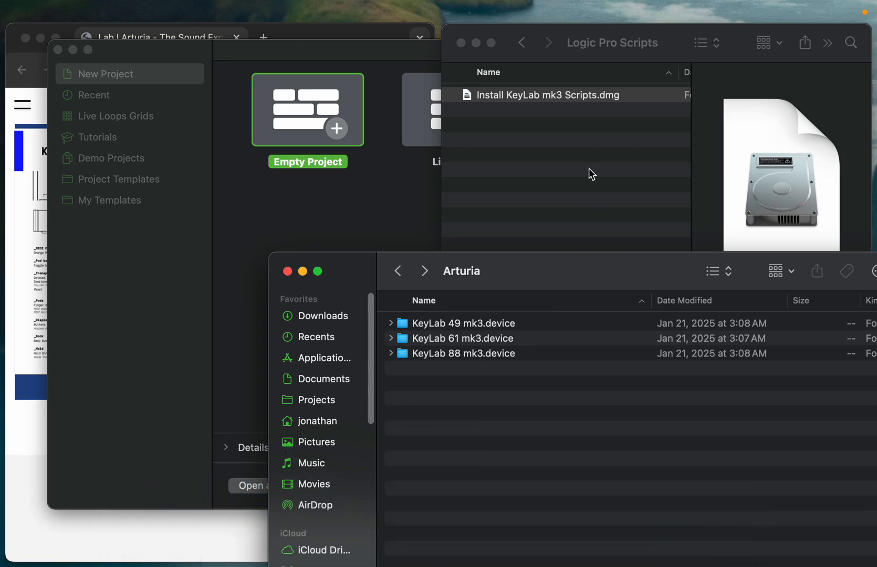
left_click(520, 43)
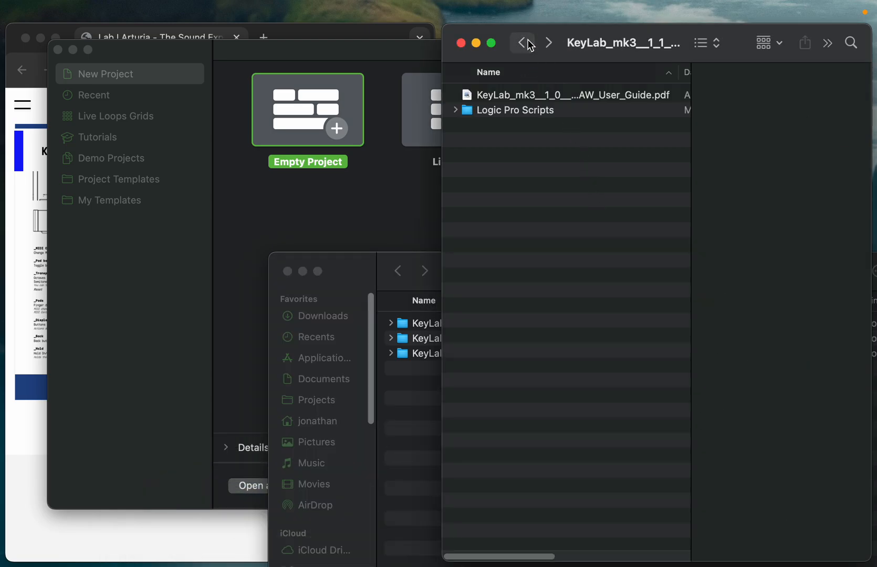
double_click(513, 109)
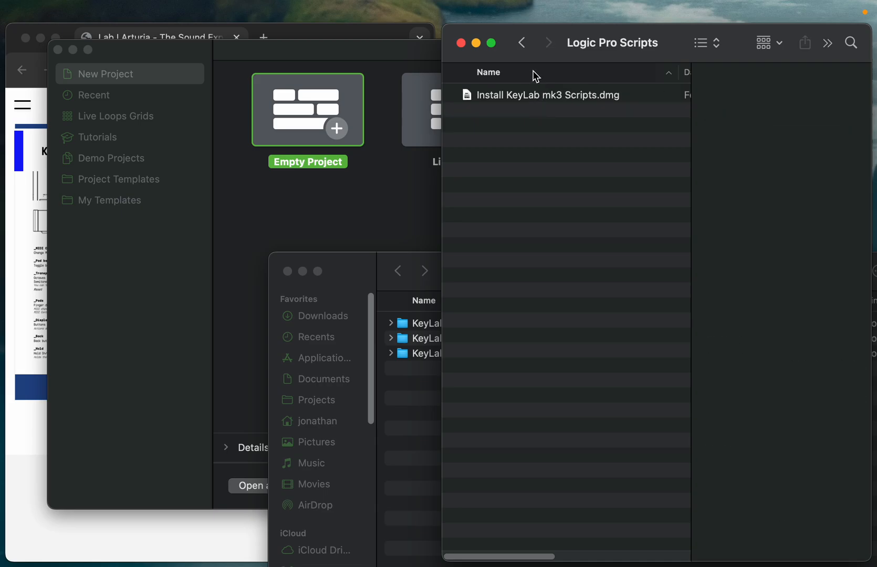
left_click(515, 110)
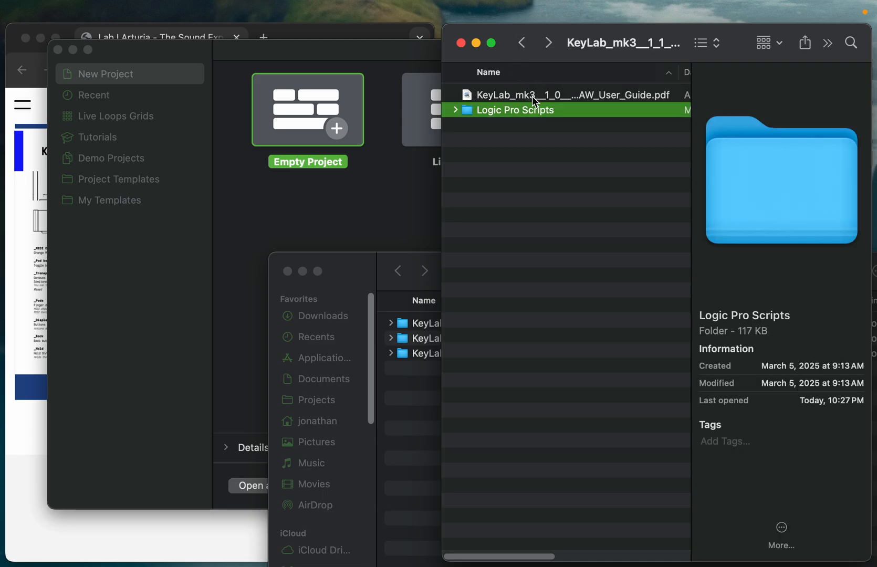
left_click(559, 94)
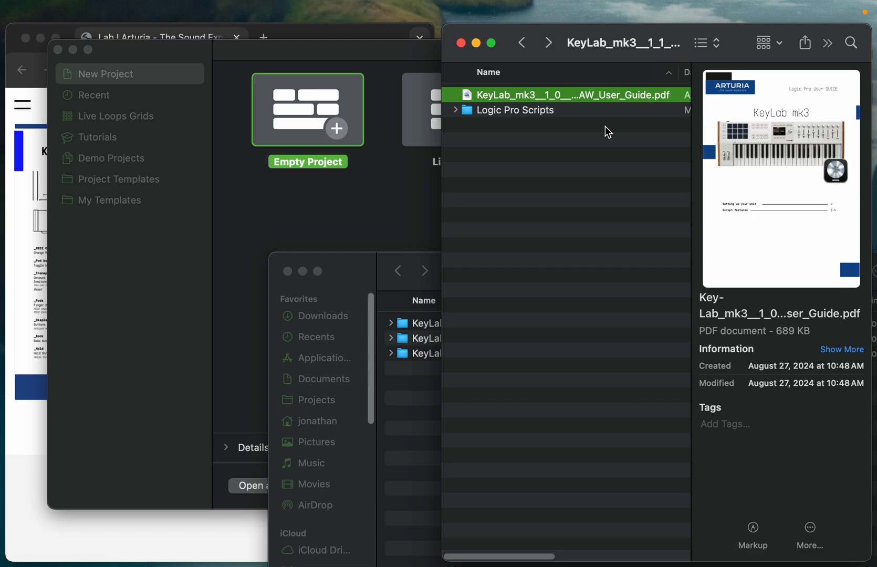
left_click(571, 201)
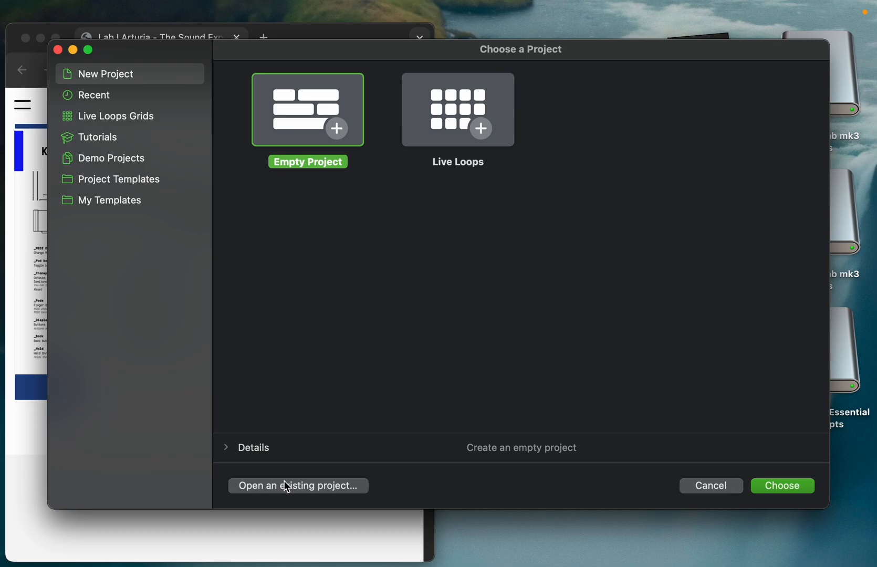
Open the existing project DJ Onathan The Best.logicx from Music > Logic
left_click(298, 485)
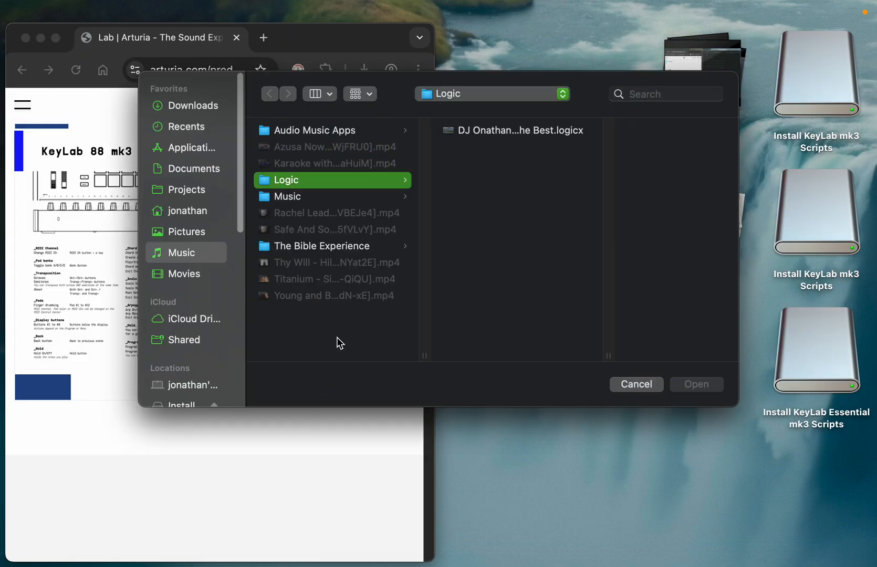
left_click(636, 384)
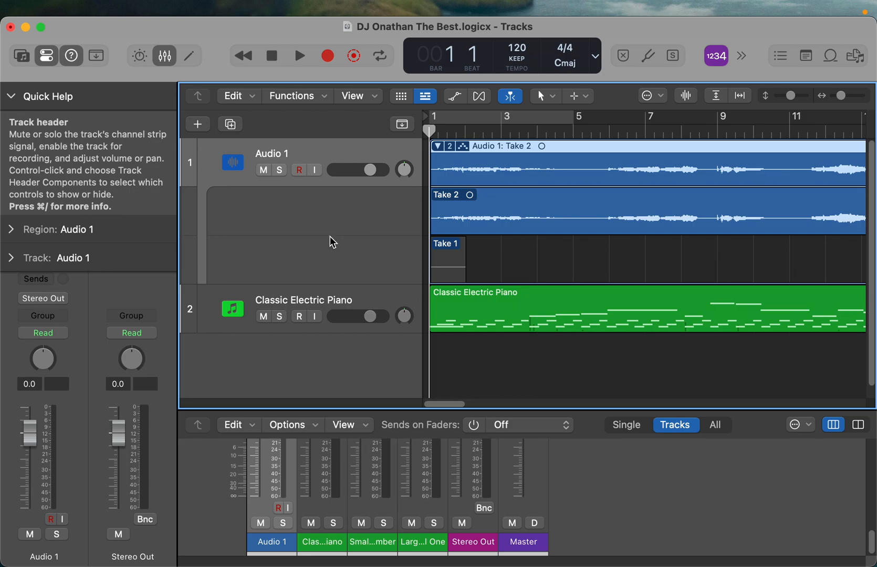
mouse_move(318, 242)
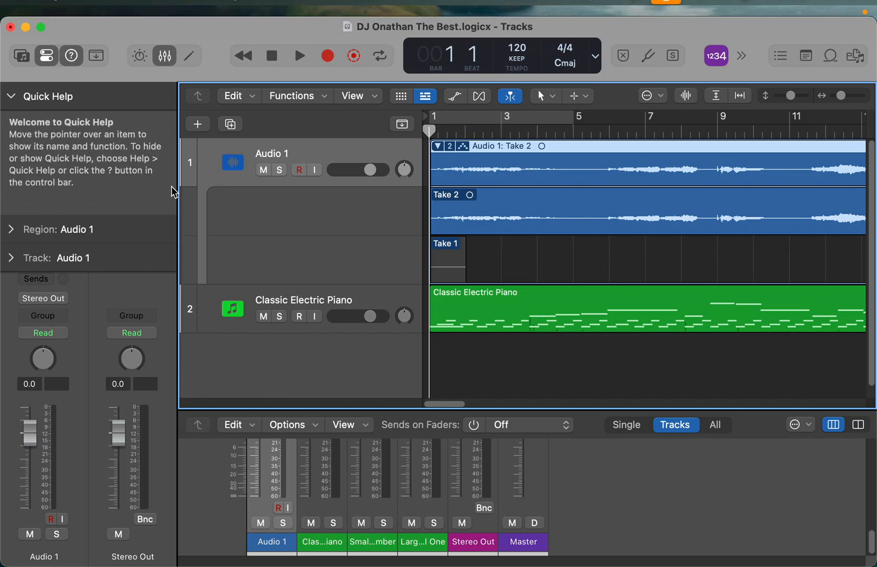
mouse_move(357, 372)
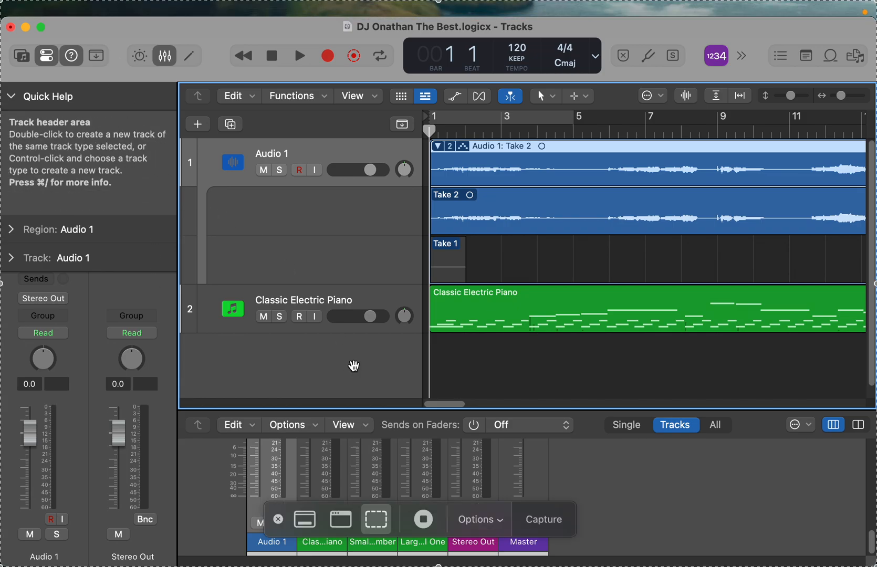
mouse_move(423, 519)
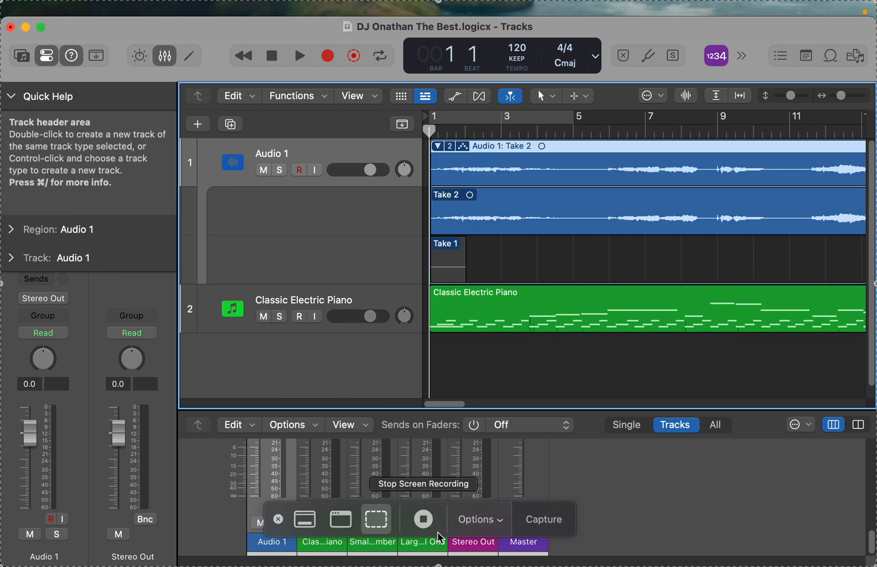